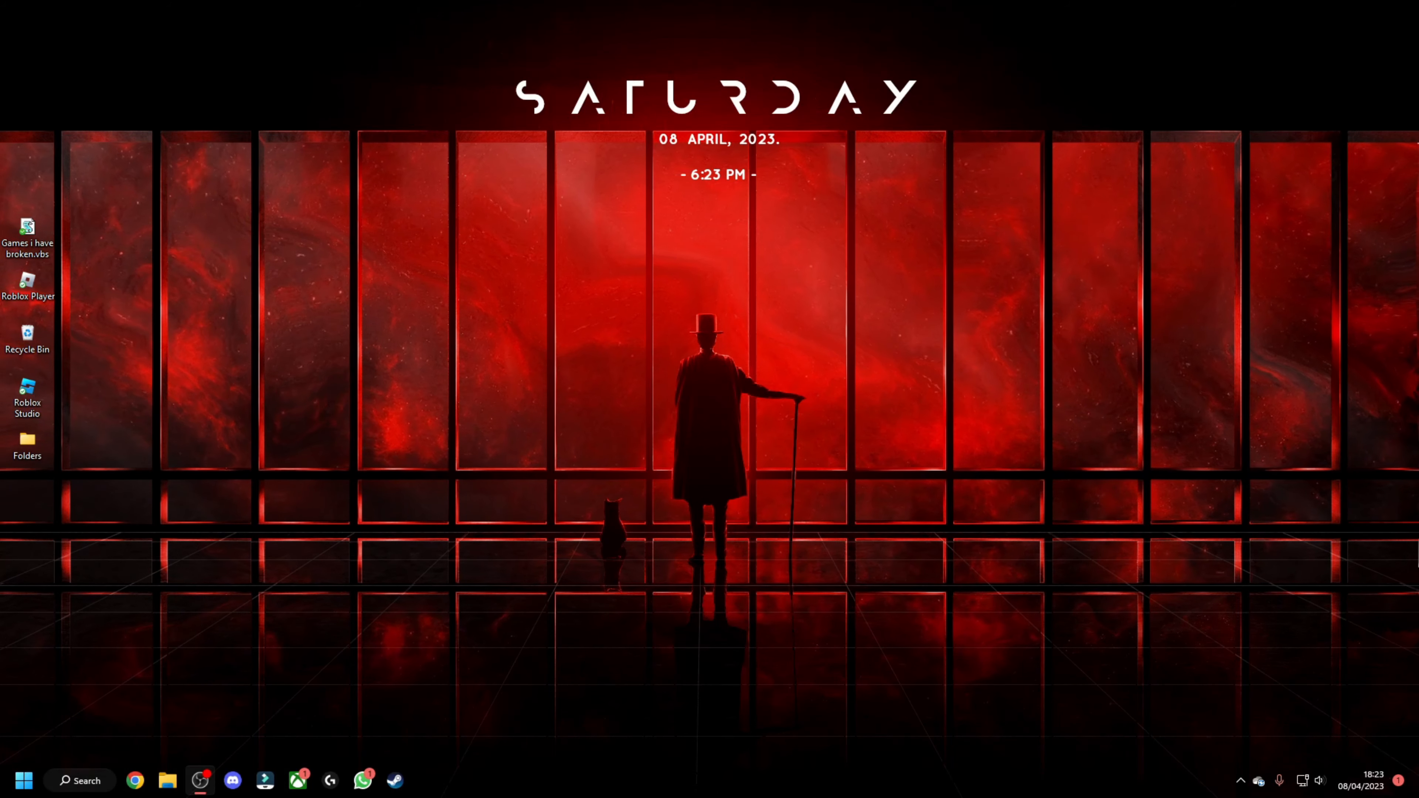
Bring up the Google results for 'sonar gg' in Chrome and follow the SteelSeries Sonar link.
click(133, 779)
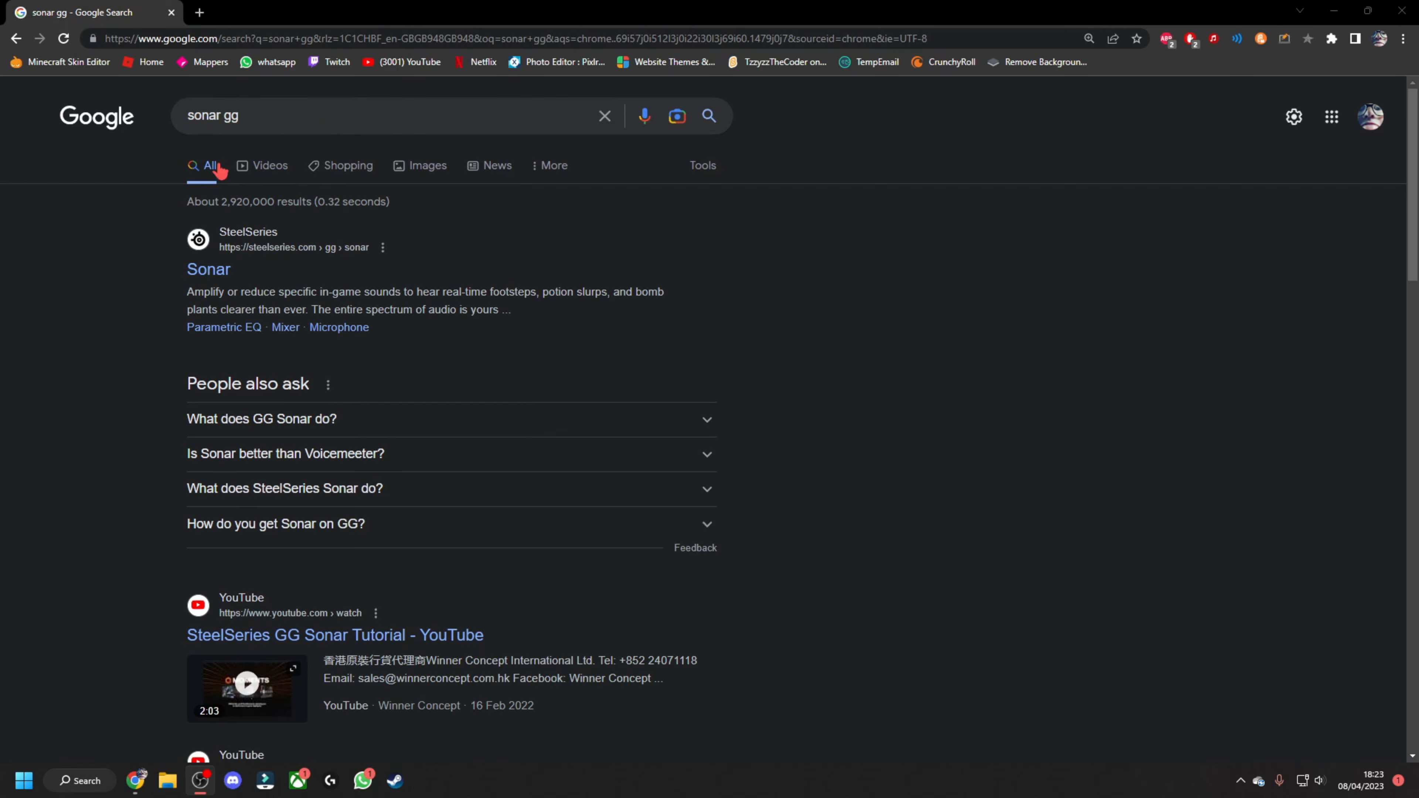
click(209, 270)
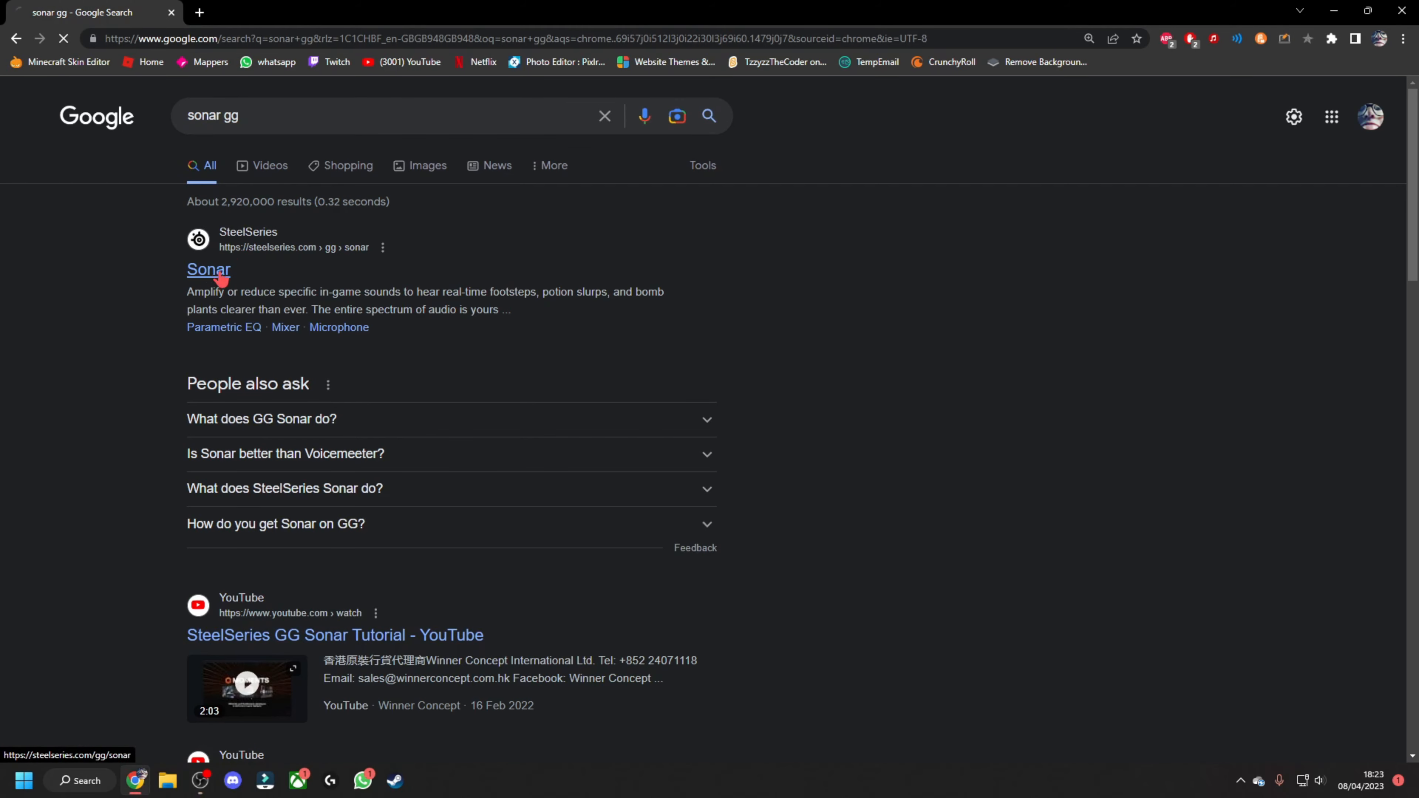
click(208, 270)
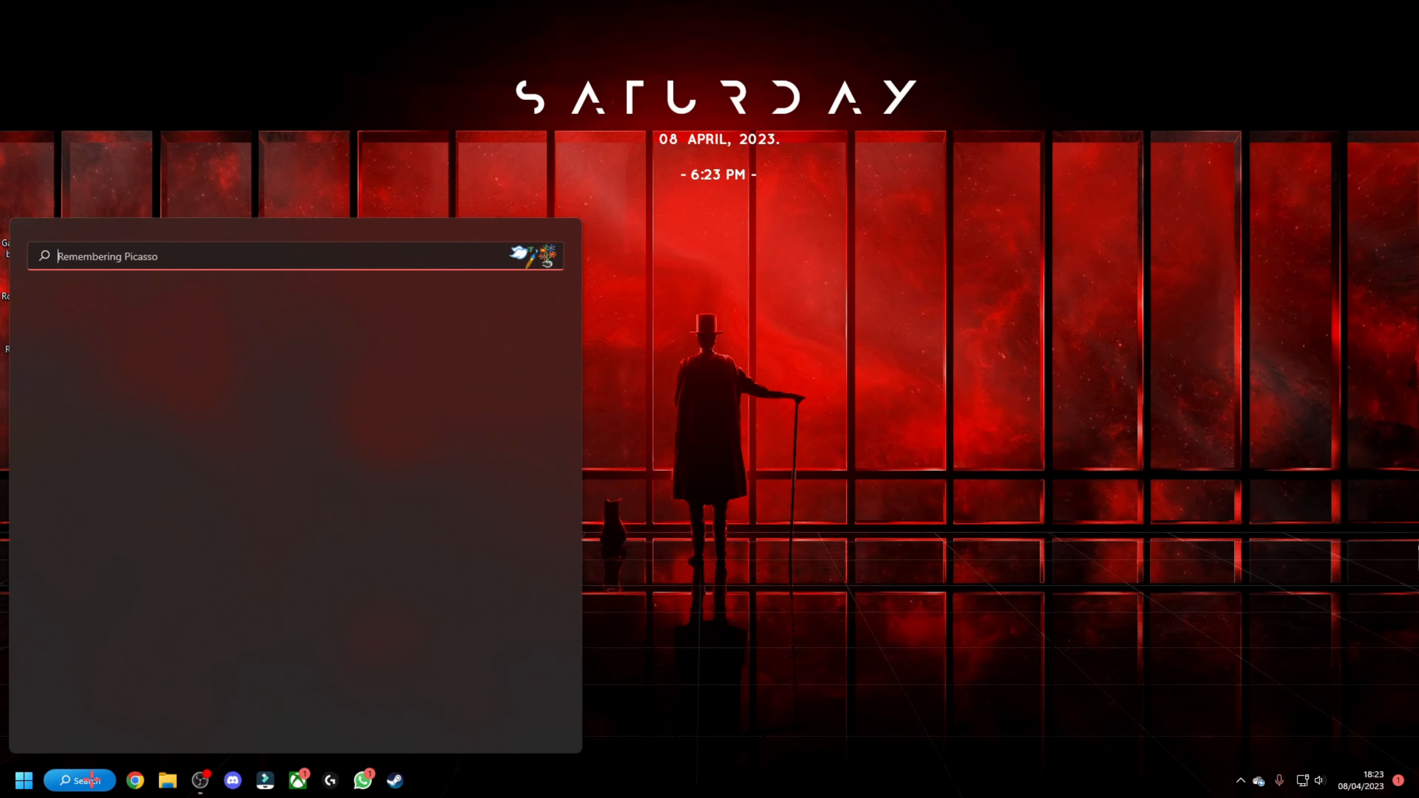
Search Windows for 'sonar' and launch SteelSeries GG to its Home page.
text(sonar)
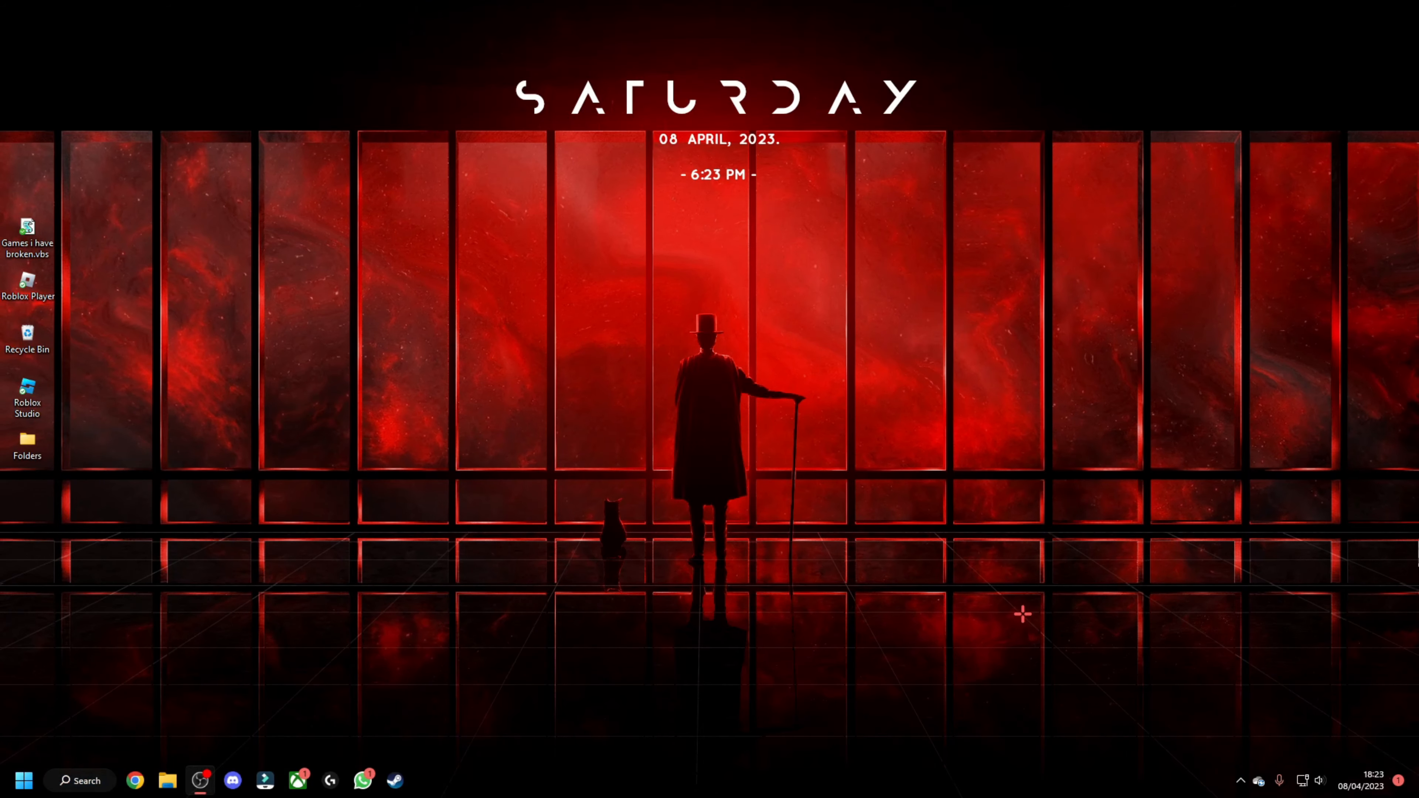
click(426, 780)
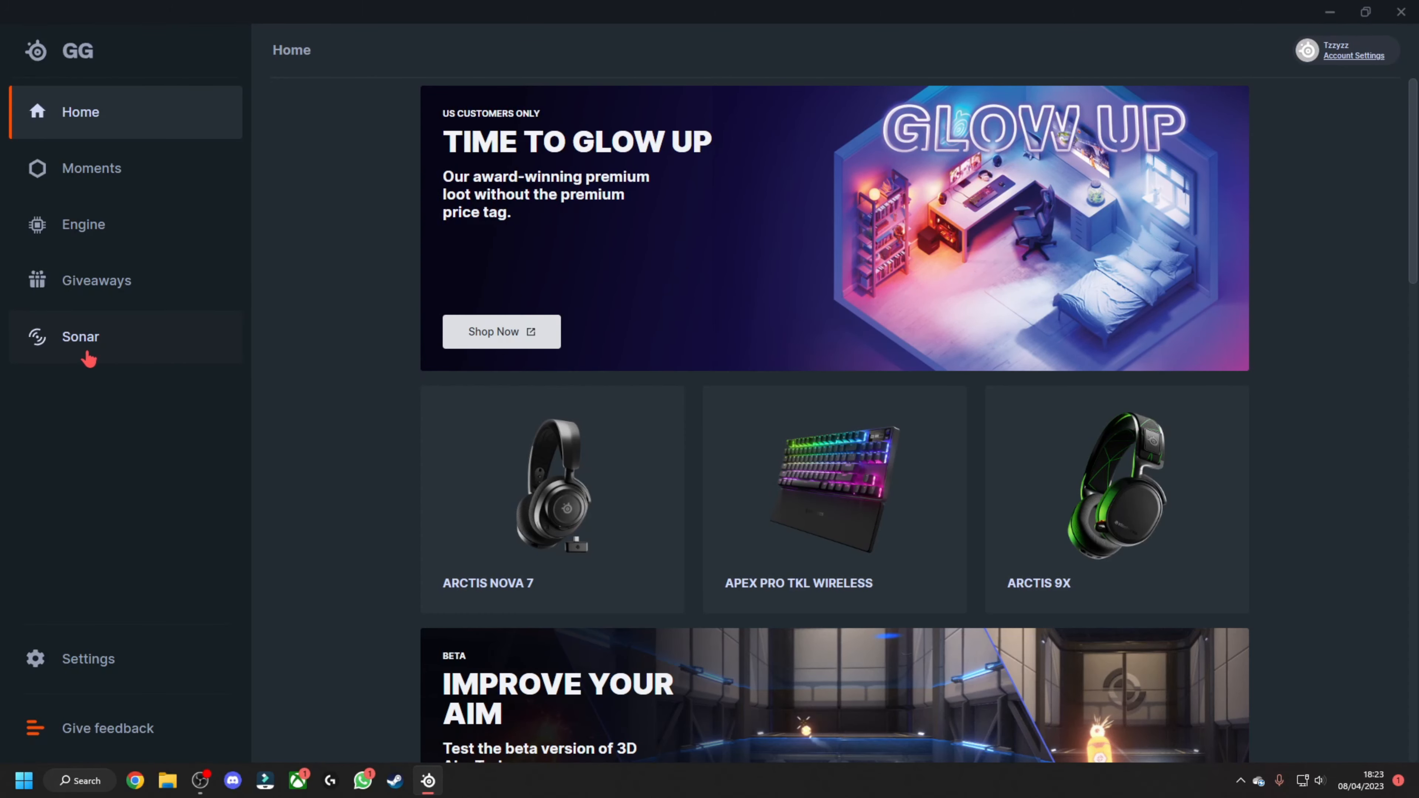
Show the Sonar mixer with its Master, Game, Chat, Media, Aux and Mic channels.
click(79, 336)
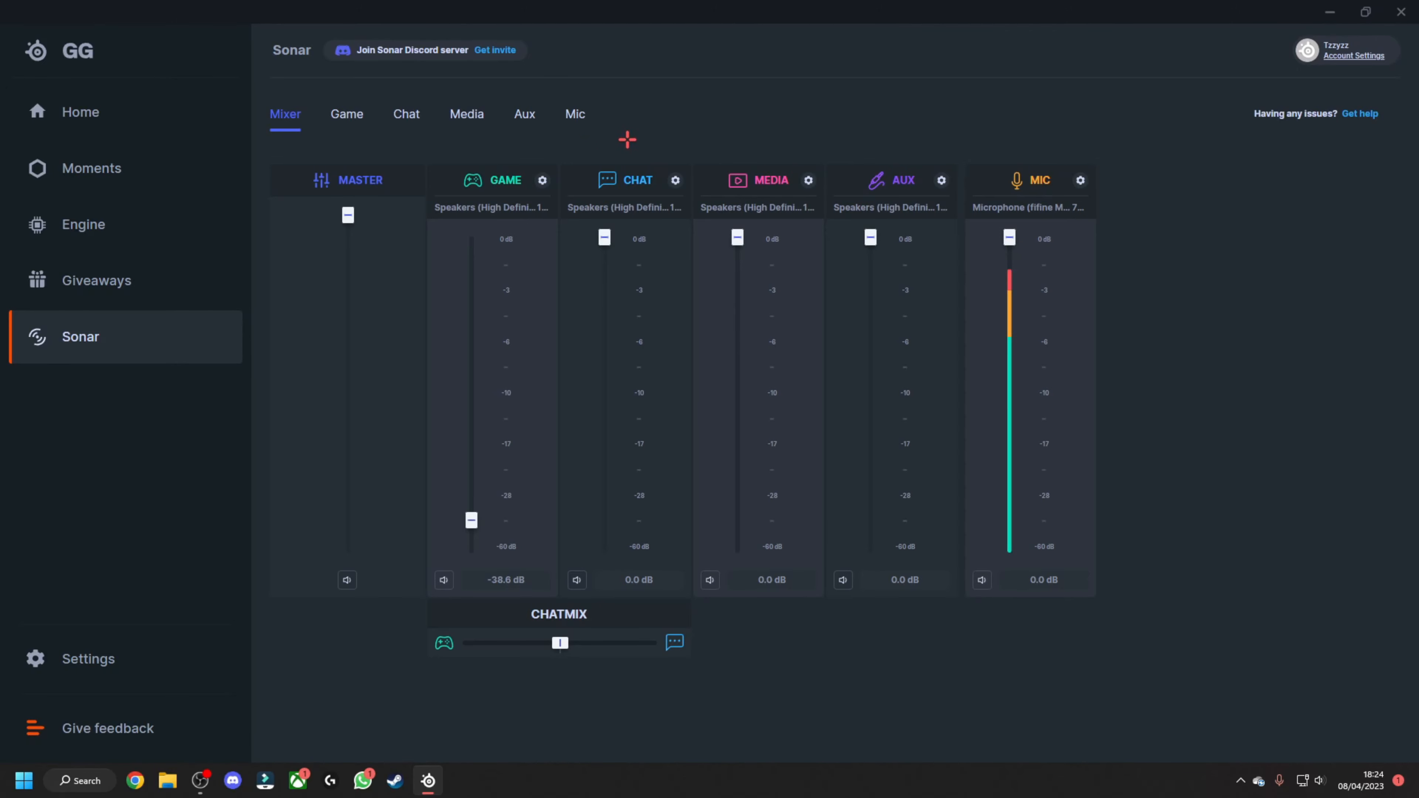
mouse_move(1116, 292)
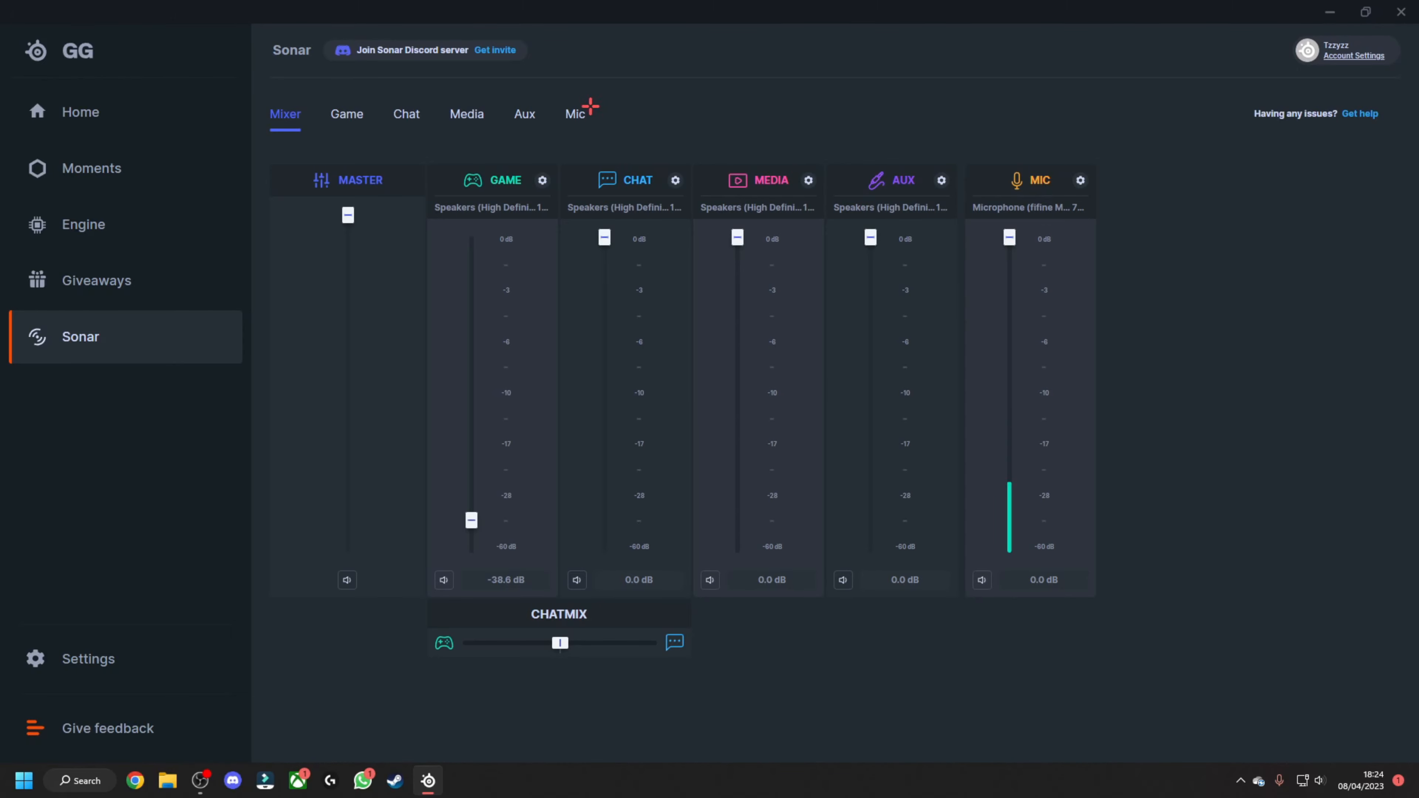
mouse_move(576, 116)
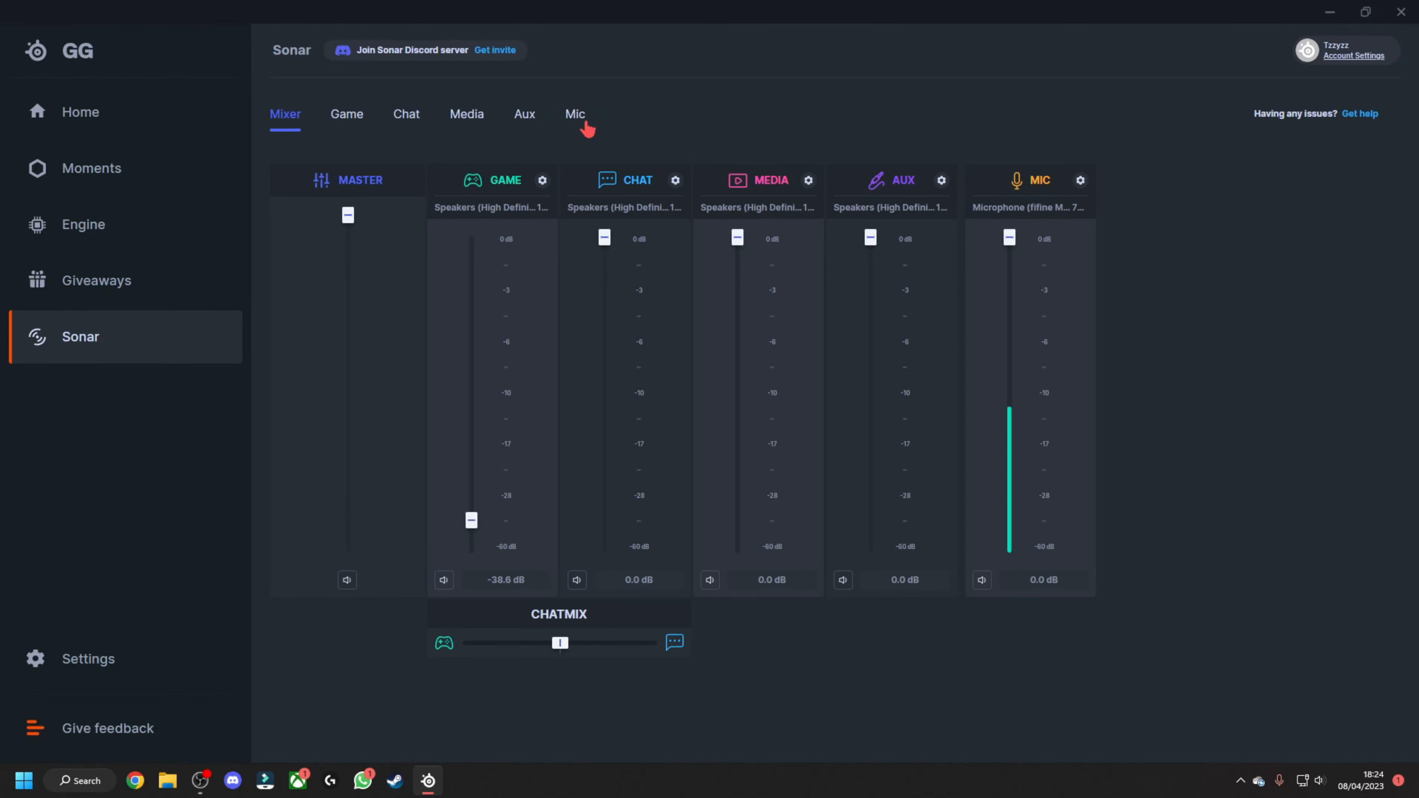
Keep the Mic on the Default configuration and review ClearCast AI noise cancellation at maximum.
click(575, 114)
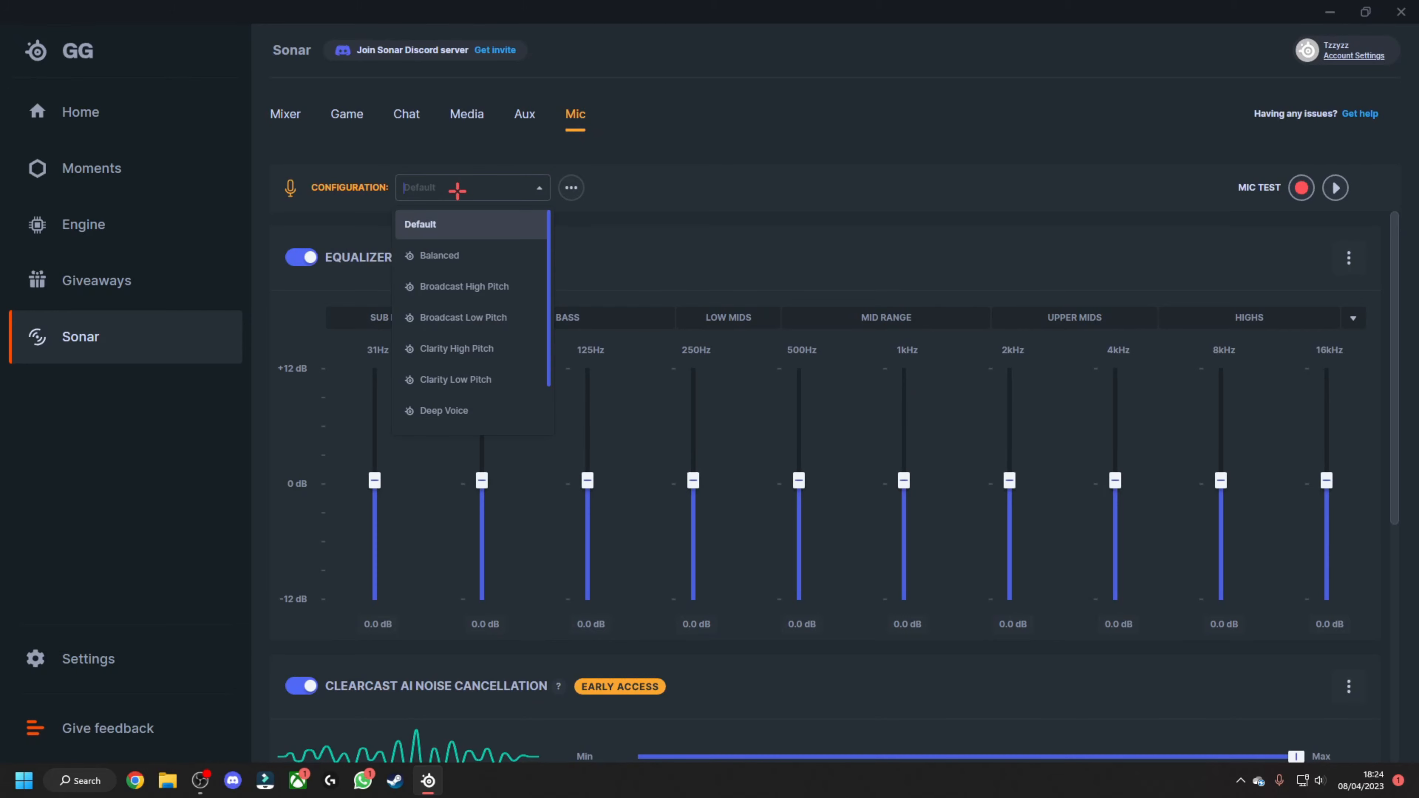
click(419, 224)
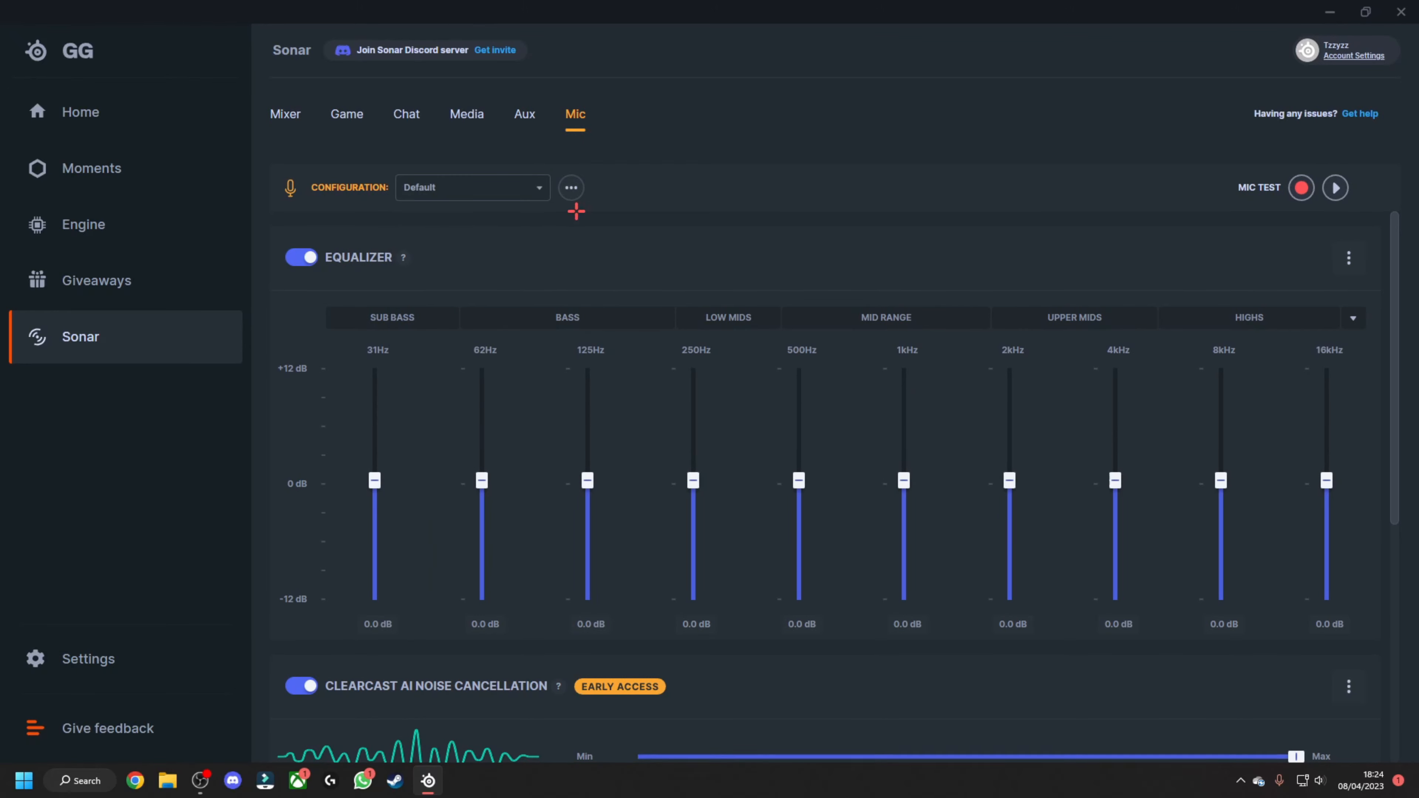
mouse_move(552, 144)
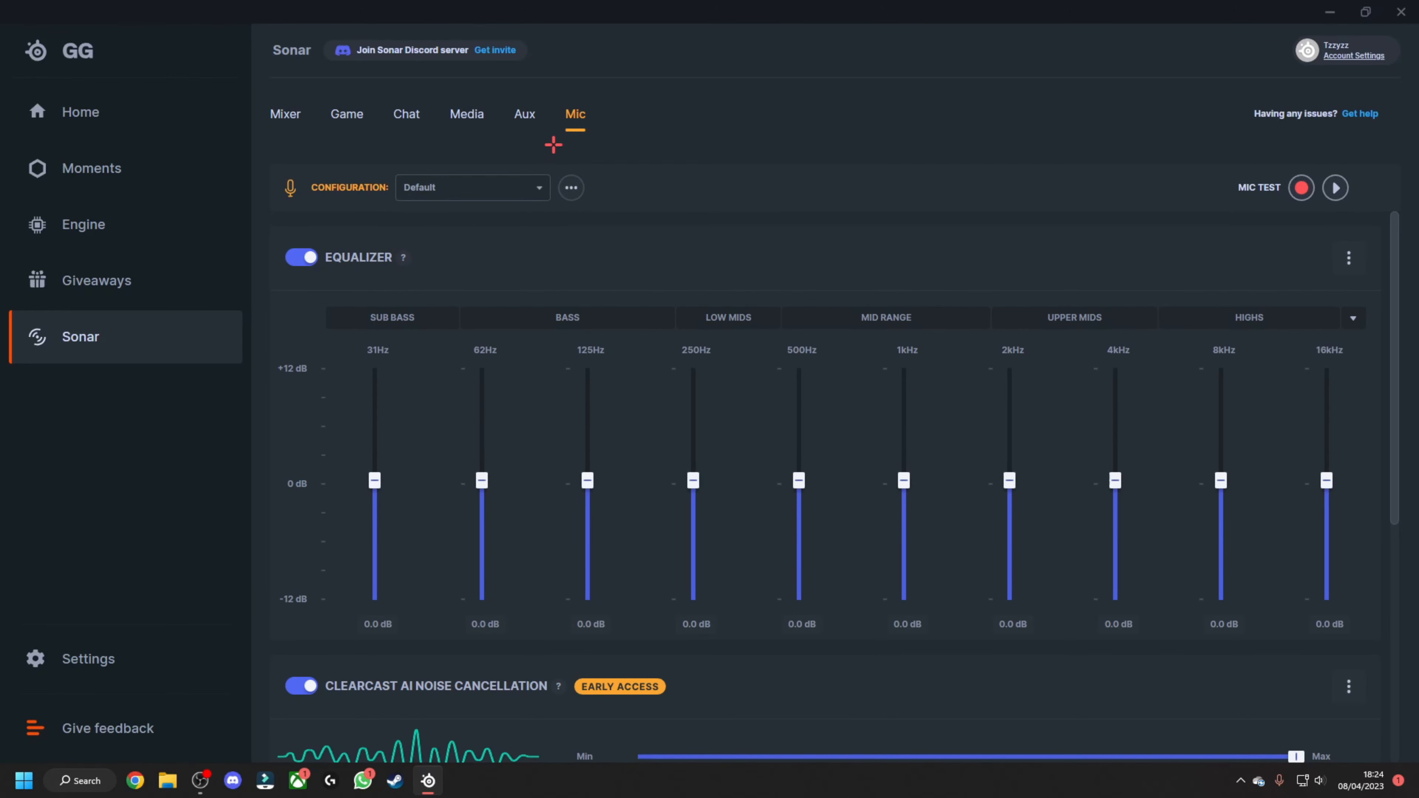
mouse_move(1309, 169)
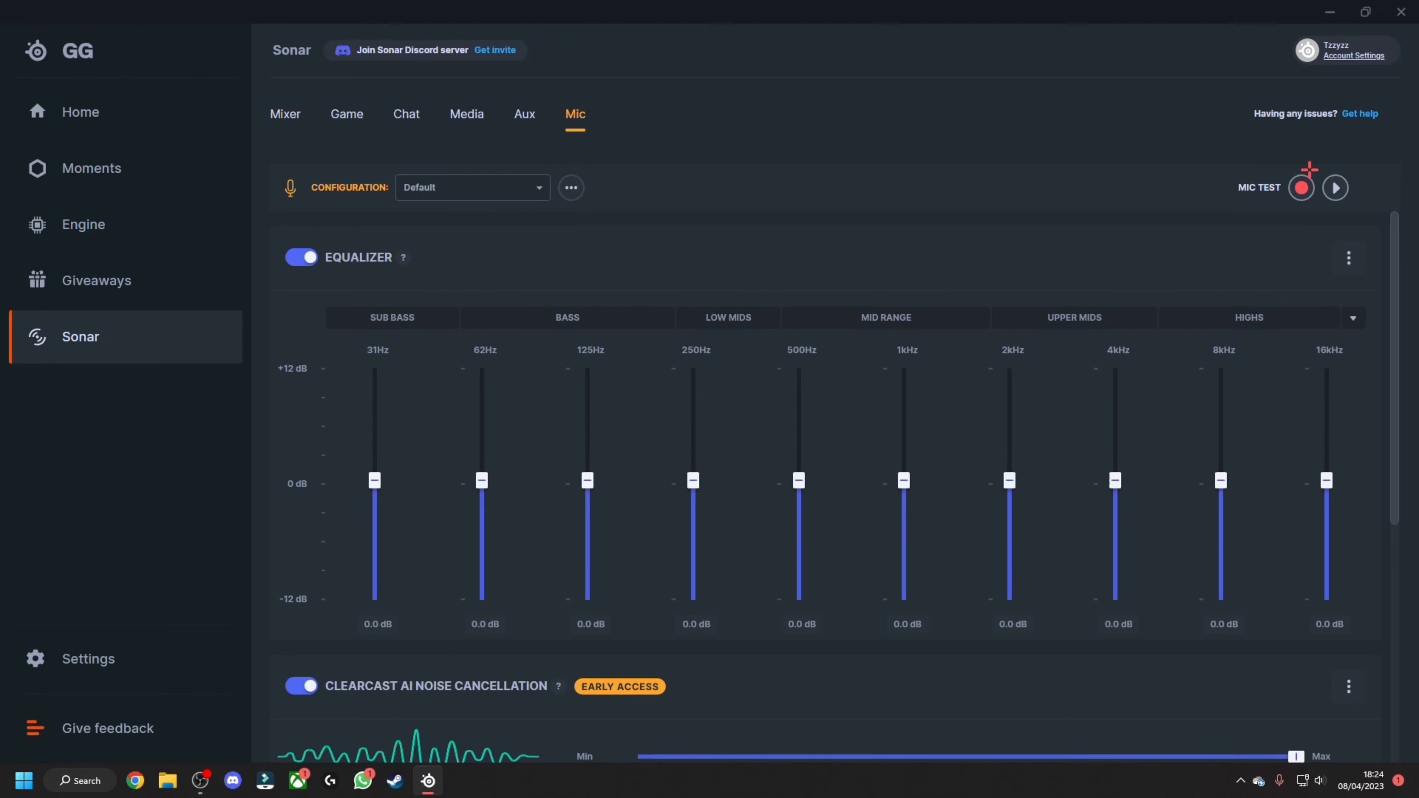
scroll(down, 3)
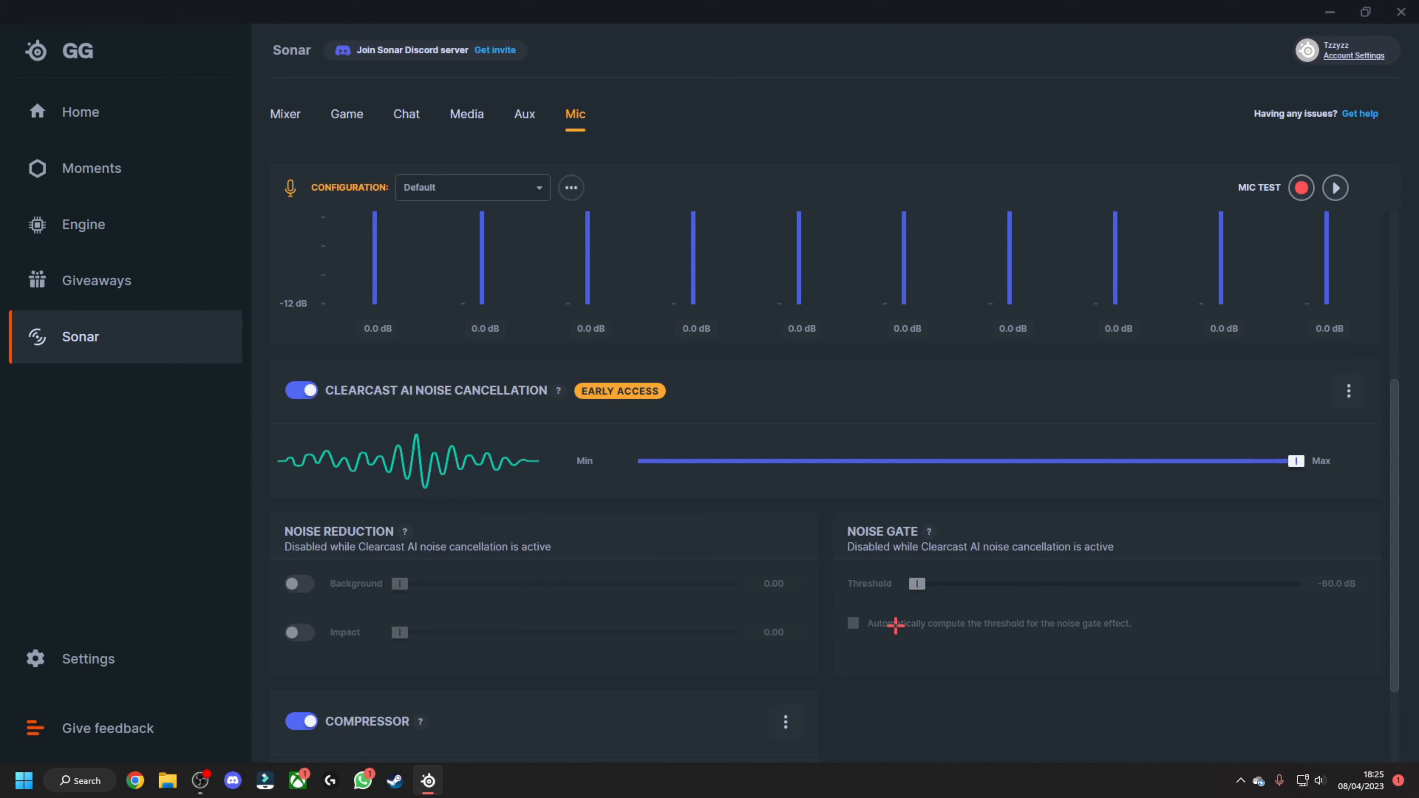
scroll(down, 3)
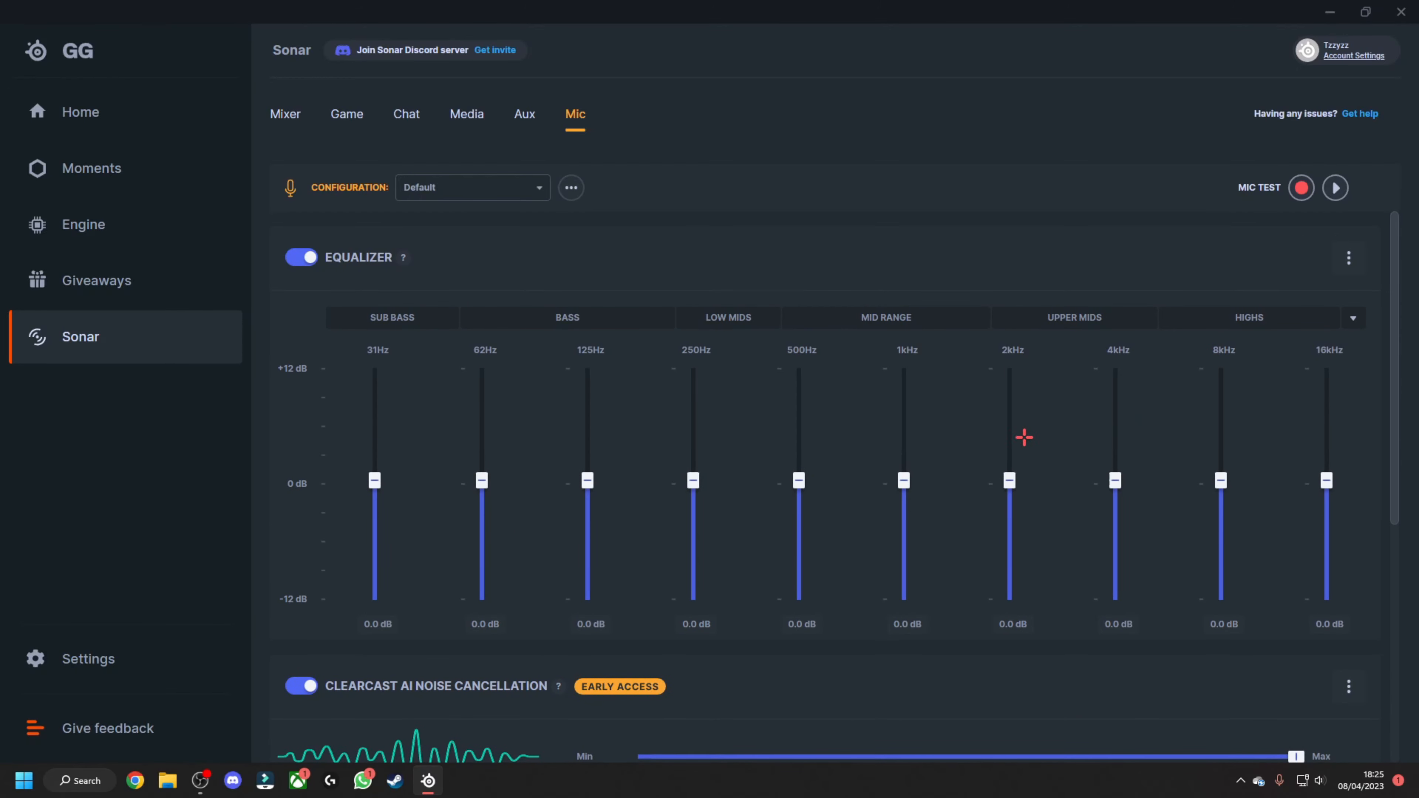
mouse_move(1378, 362)
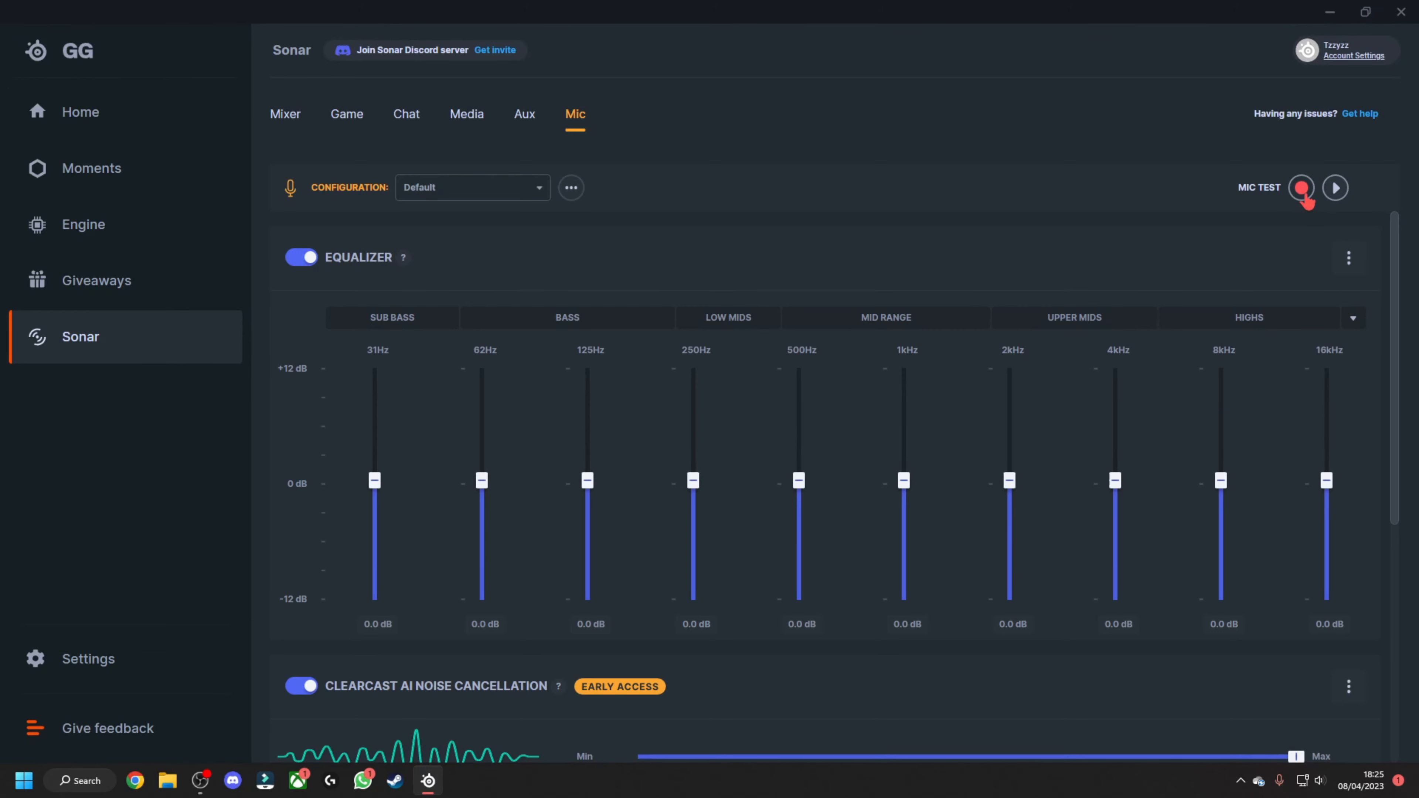
click(1301, 187)
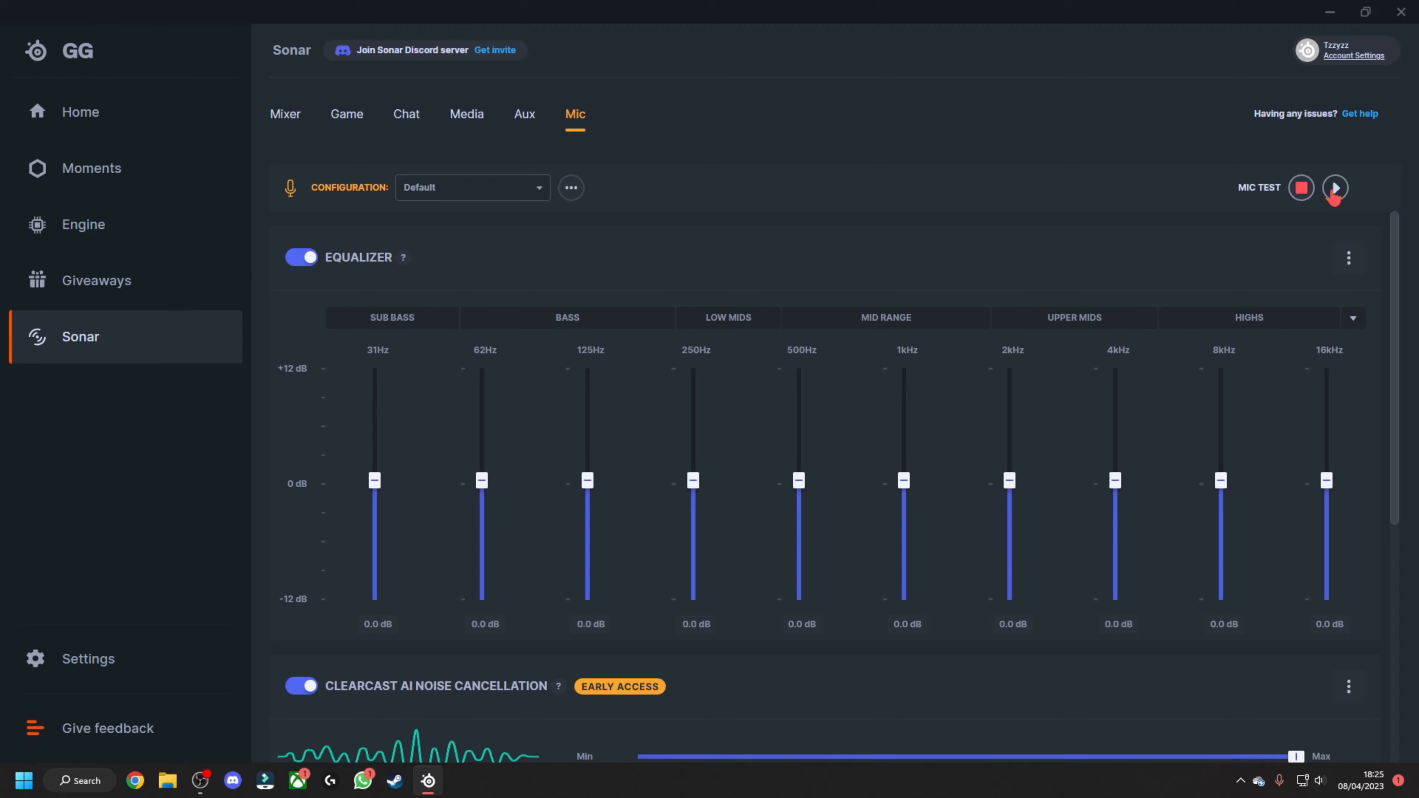
click(1334, 187)
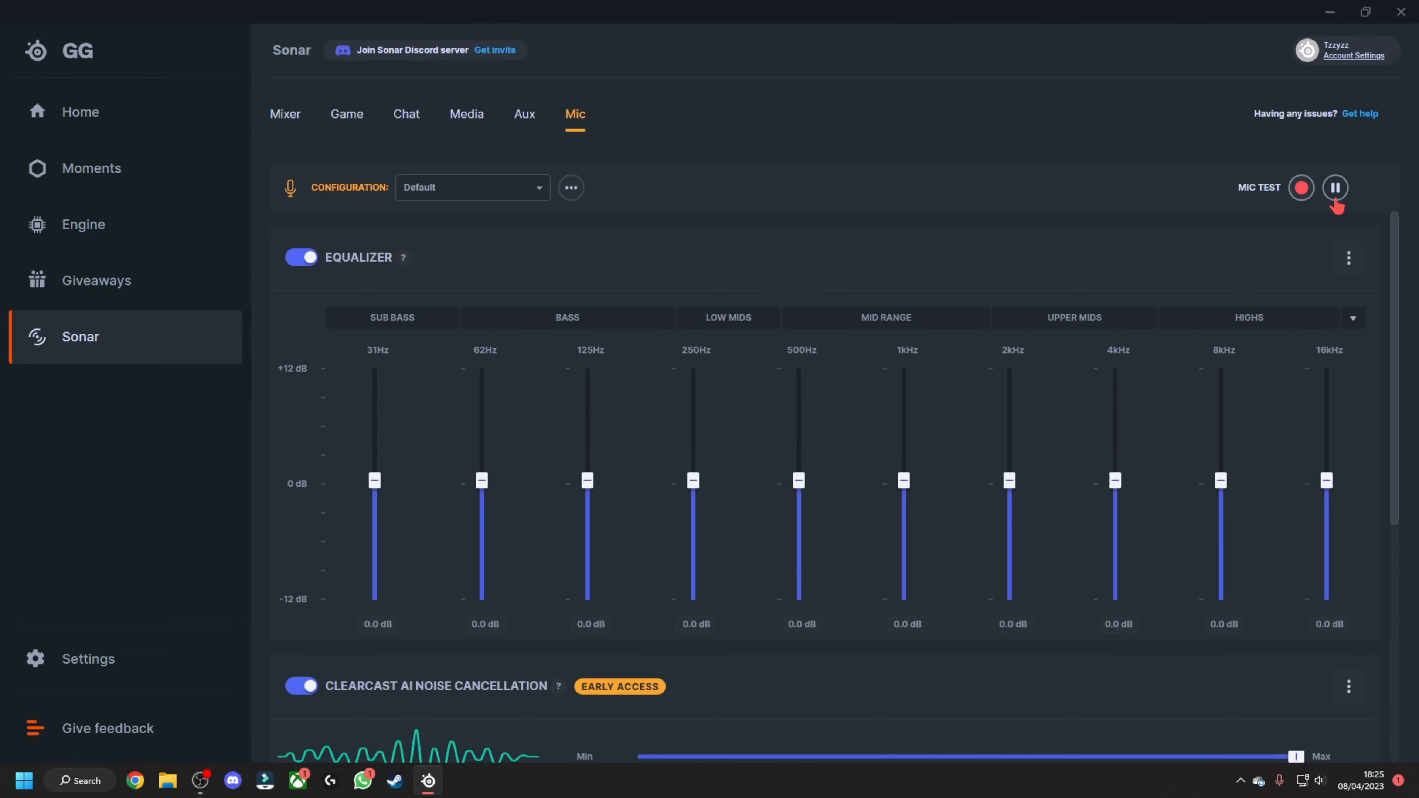
click(1335, 187)
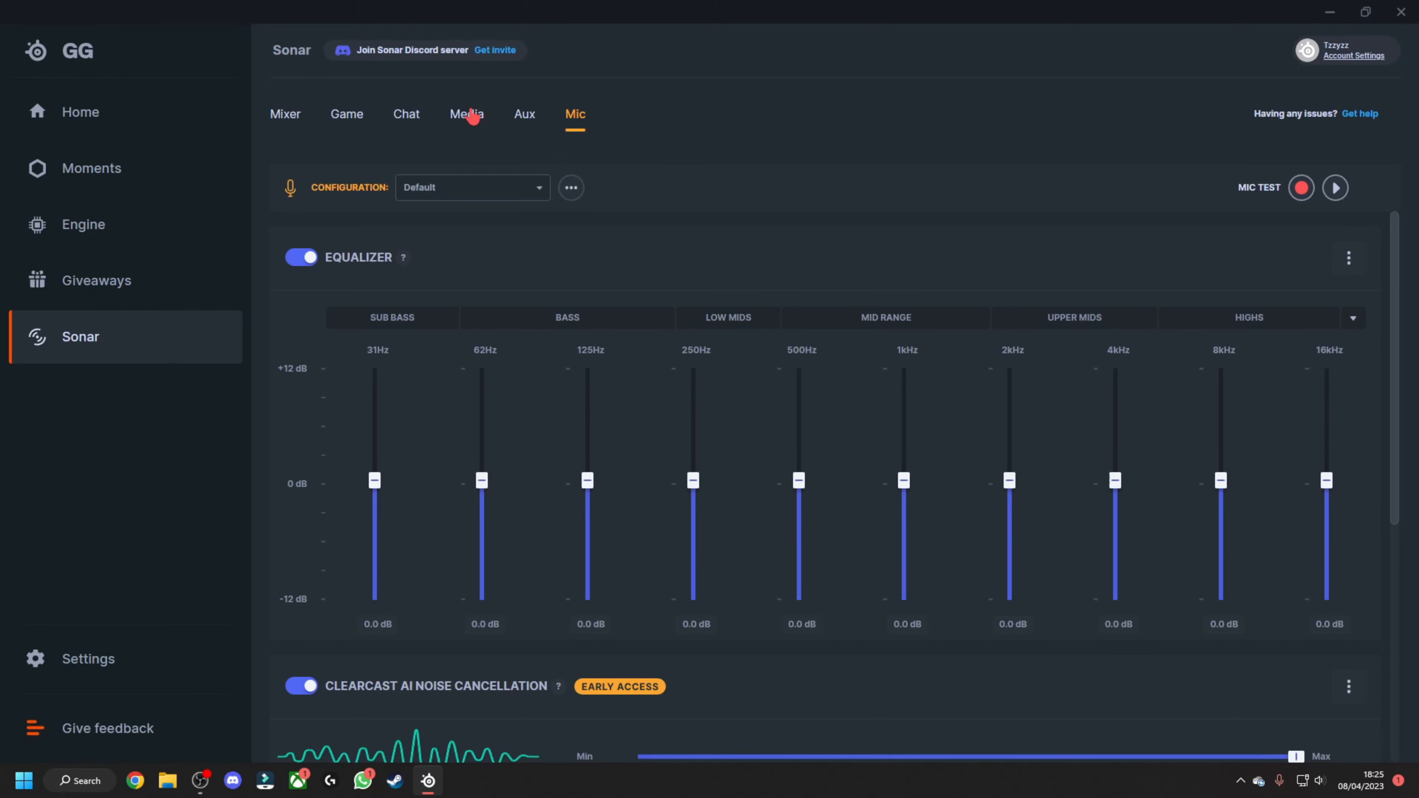
Apply the Movie: Immersion preset to the Media channel and confirm it.
click(467, 114)
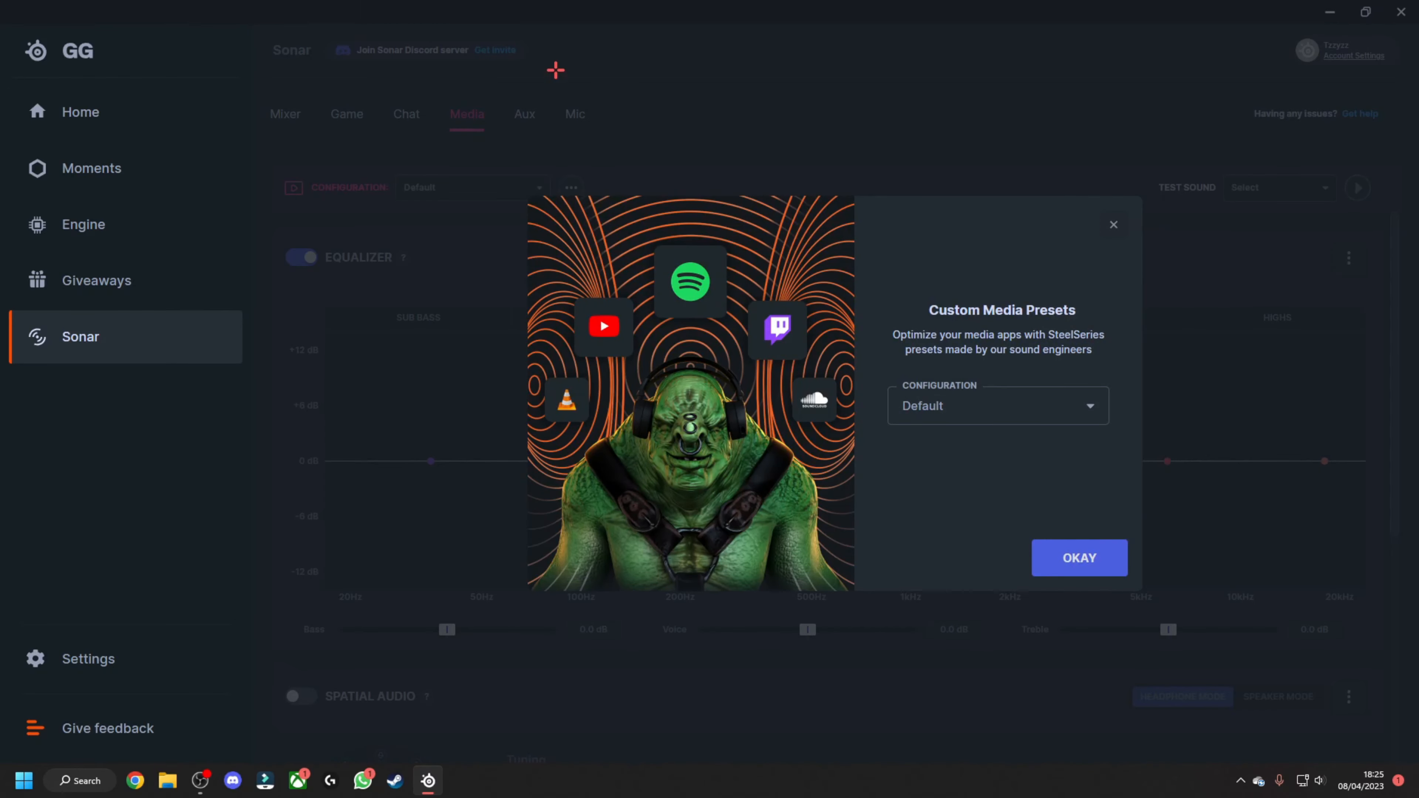
click(996, 406)
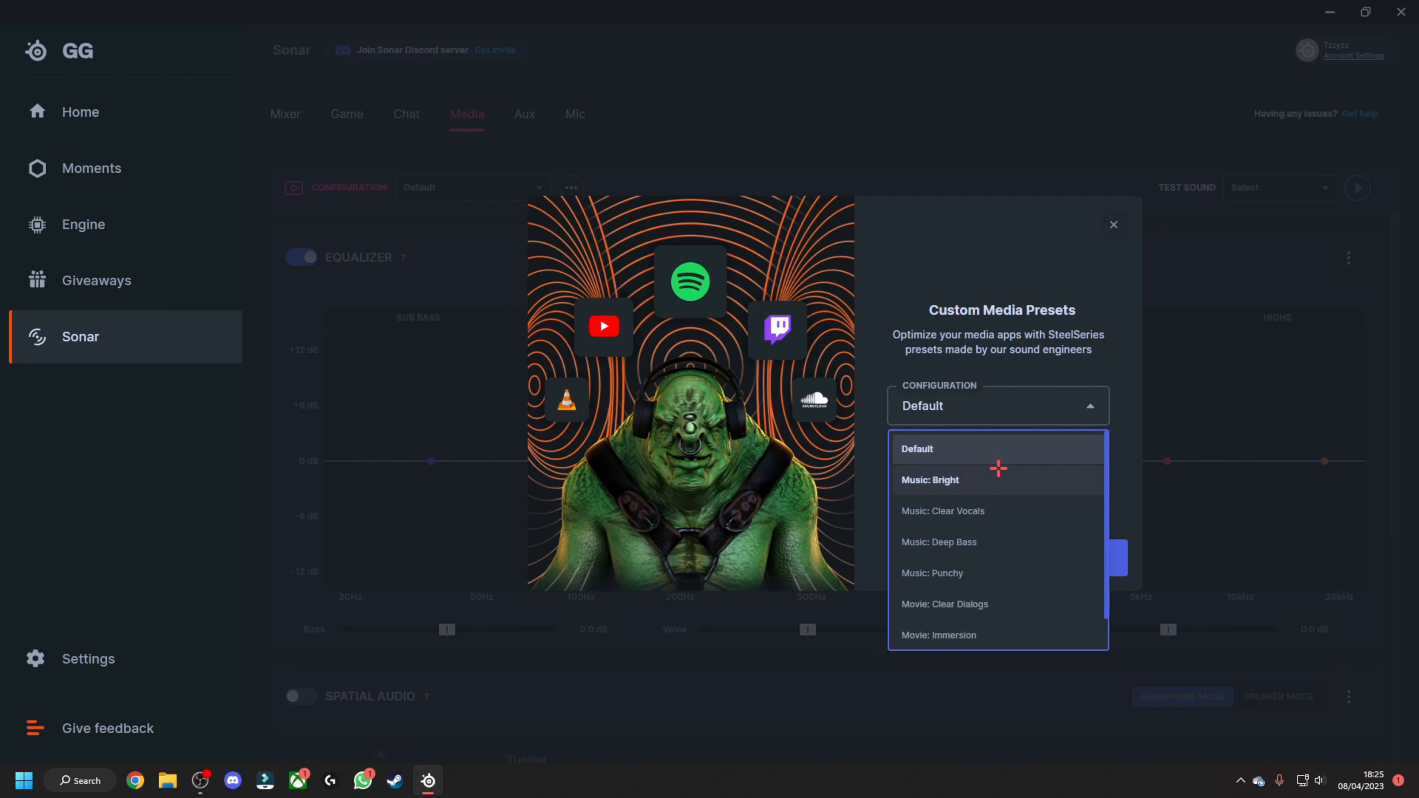
scroll(down, 3)
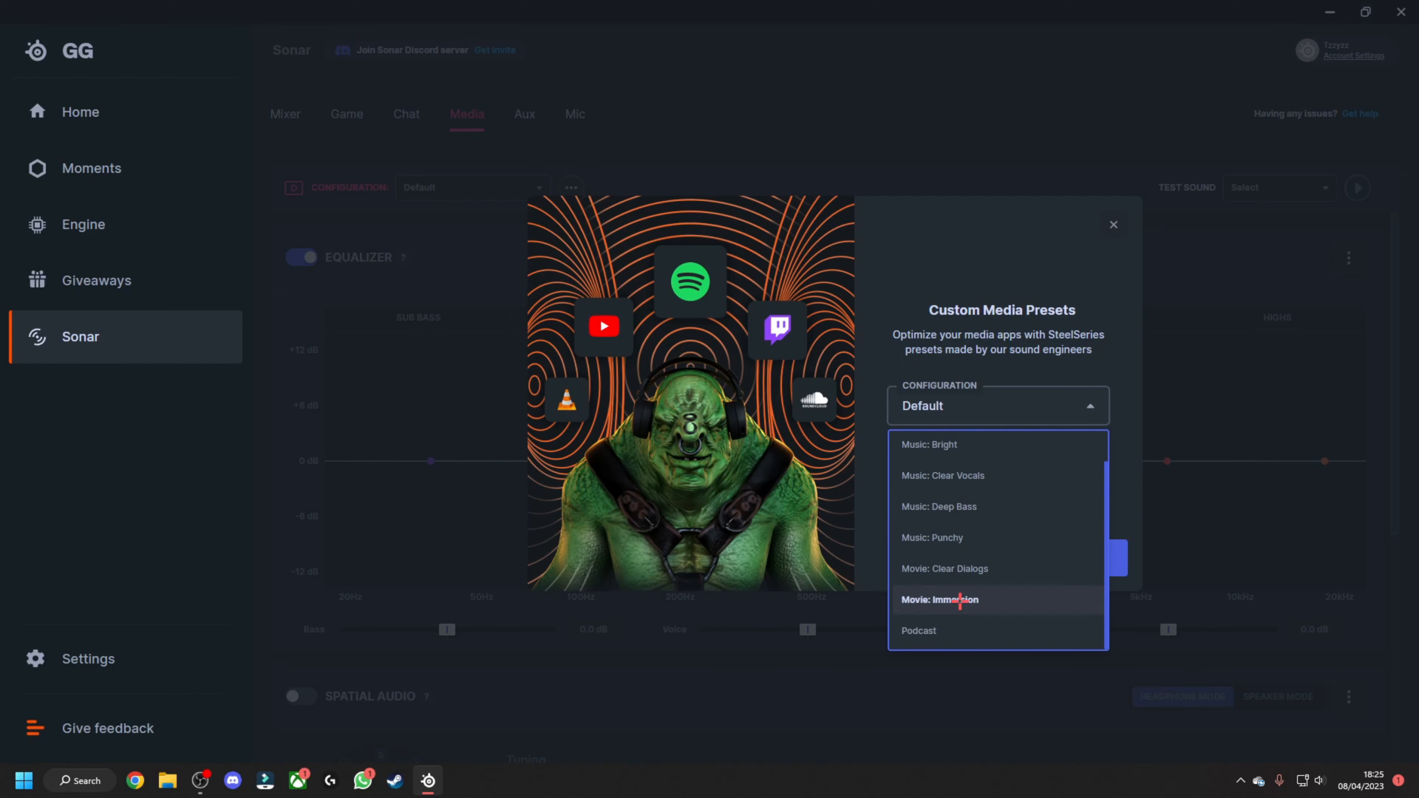
click(939, 599)
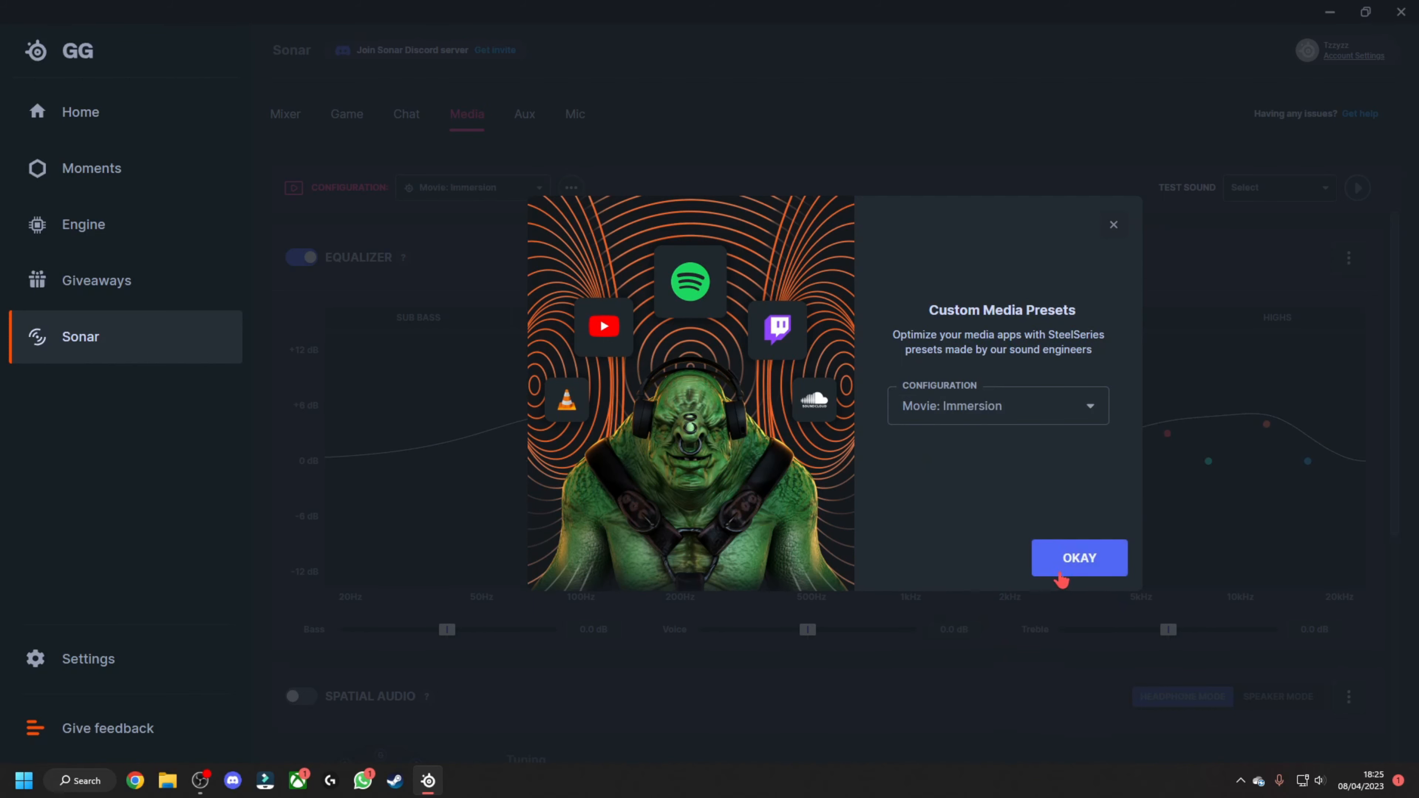
click(1079, 557)
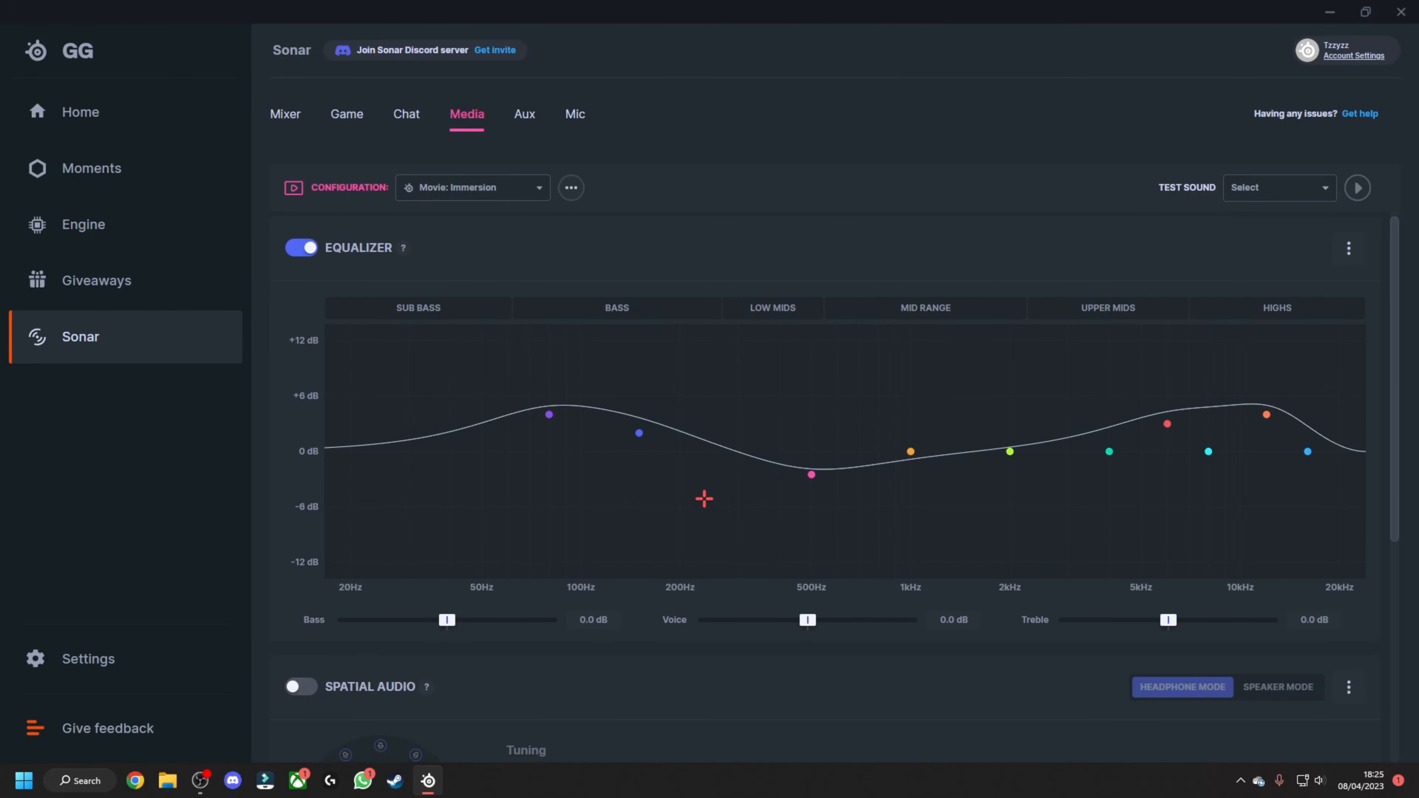
scroll(down, 3)
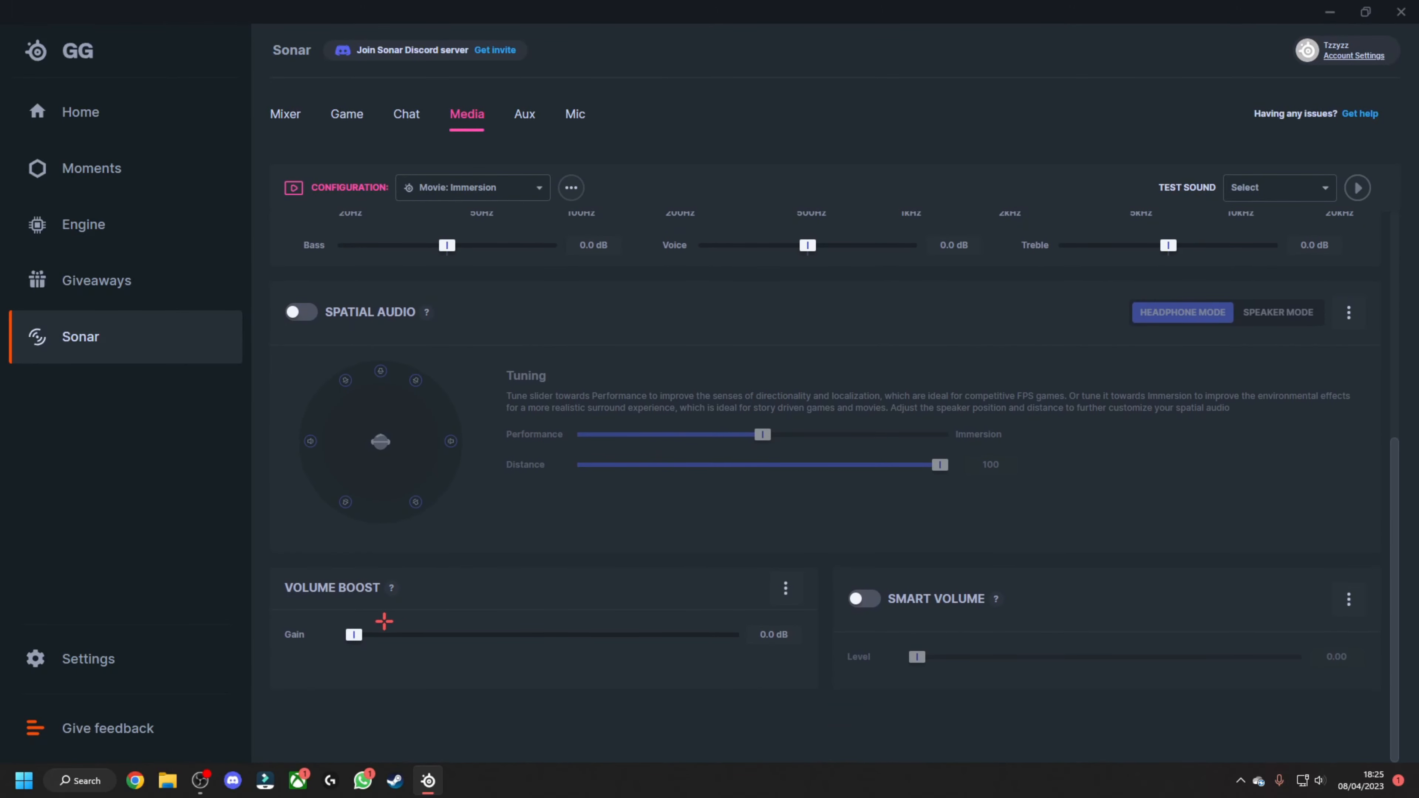
Apply the Movie: Immersion preset to the Aux channel.
click(524, 114)
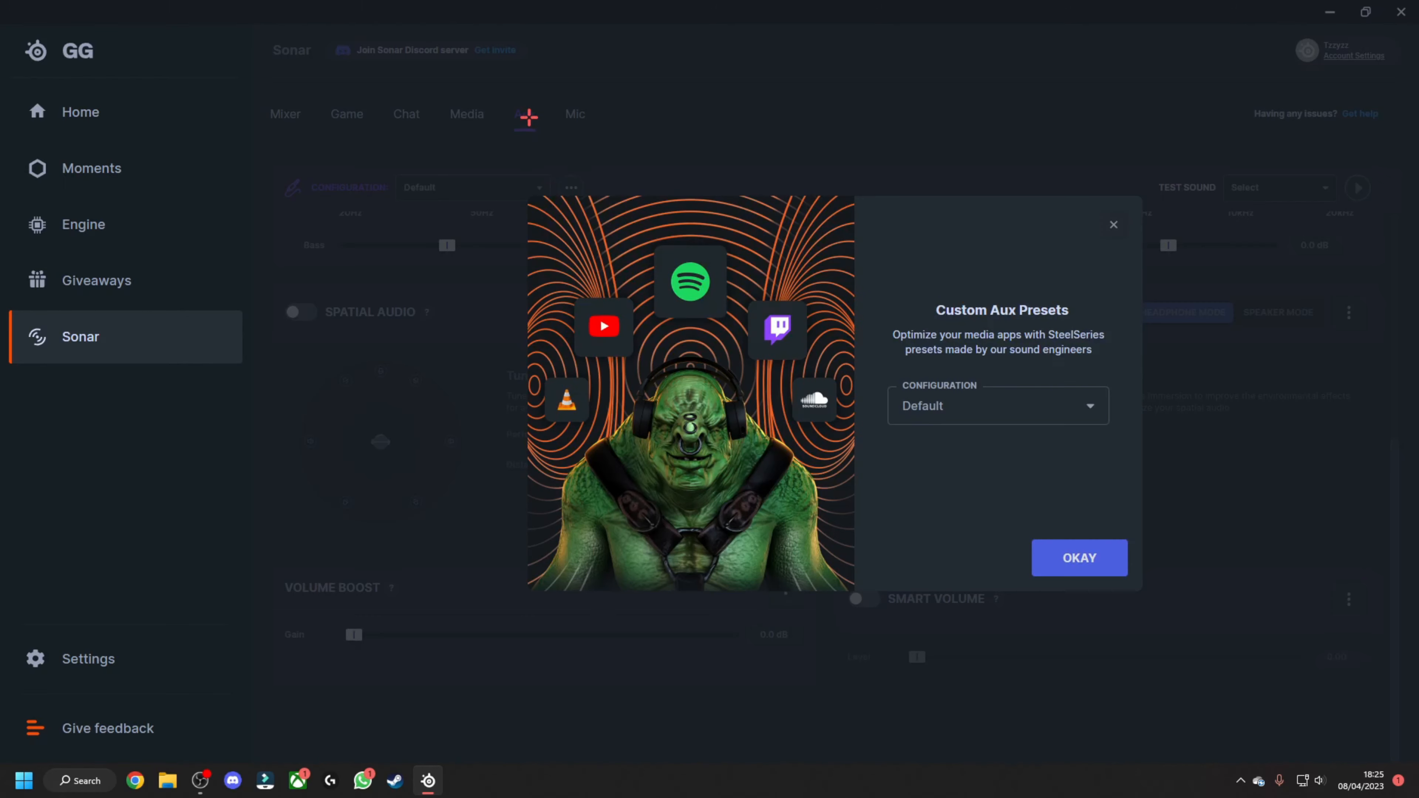
click(995, 406)
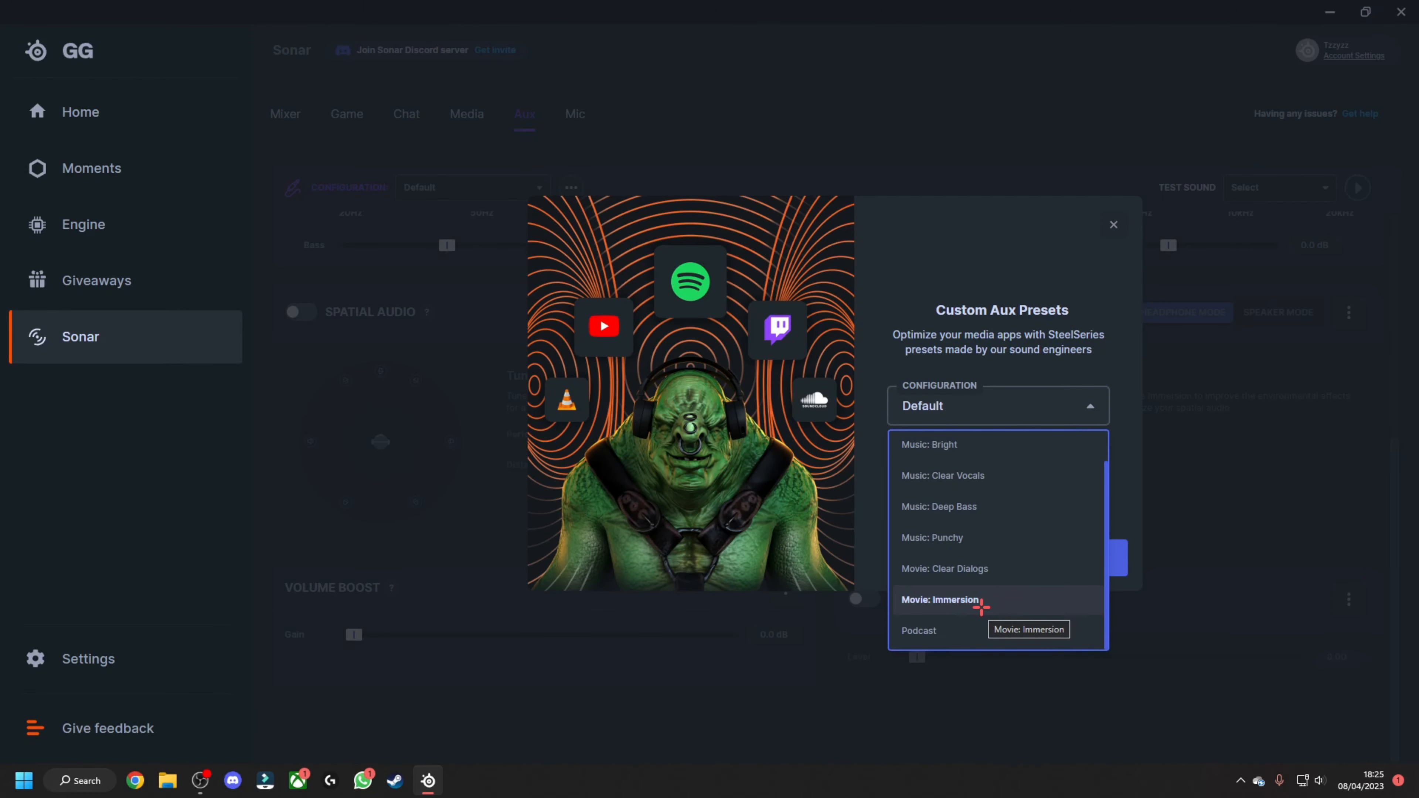
click(943, 599)
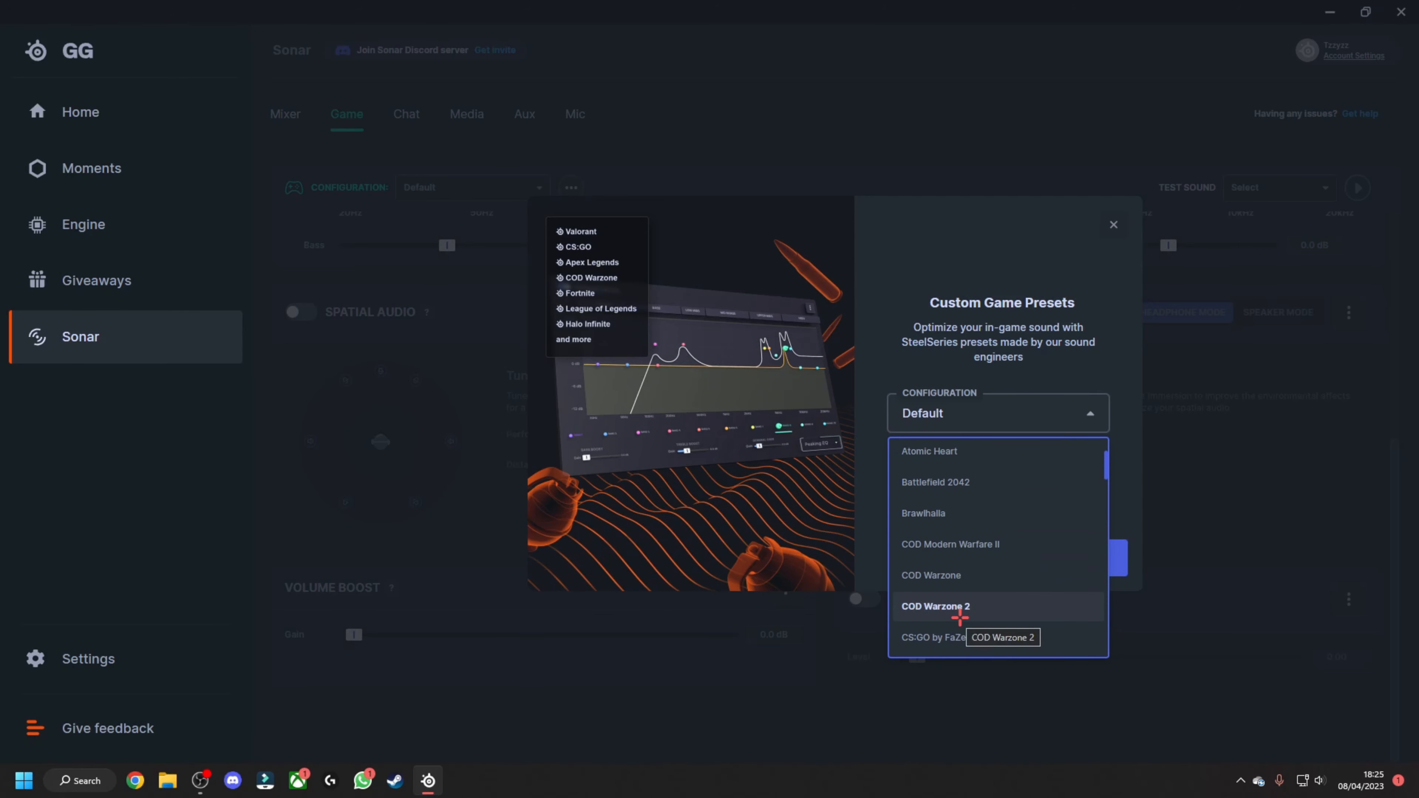
Set the Game channel to the COD Modern Warfare II preset after trying COD Warzone 2.
click(935, 606)
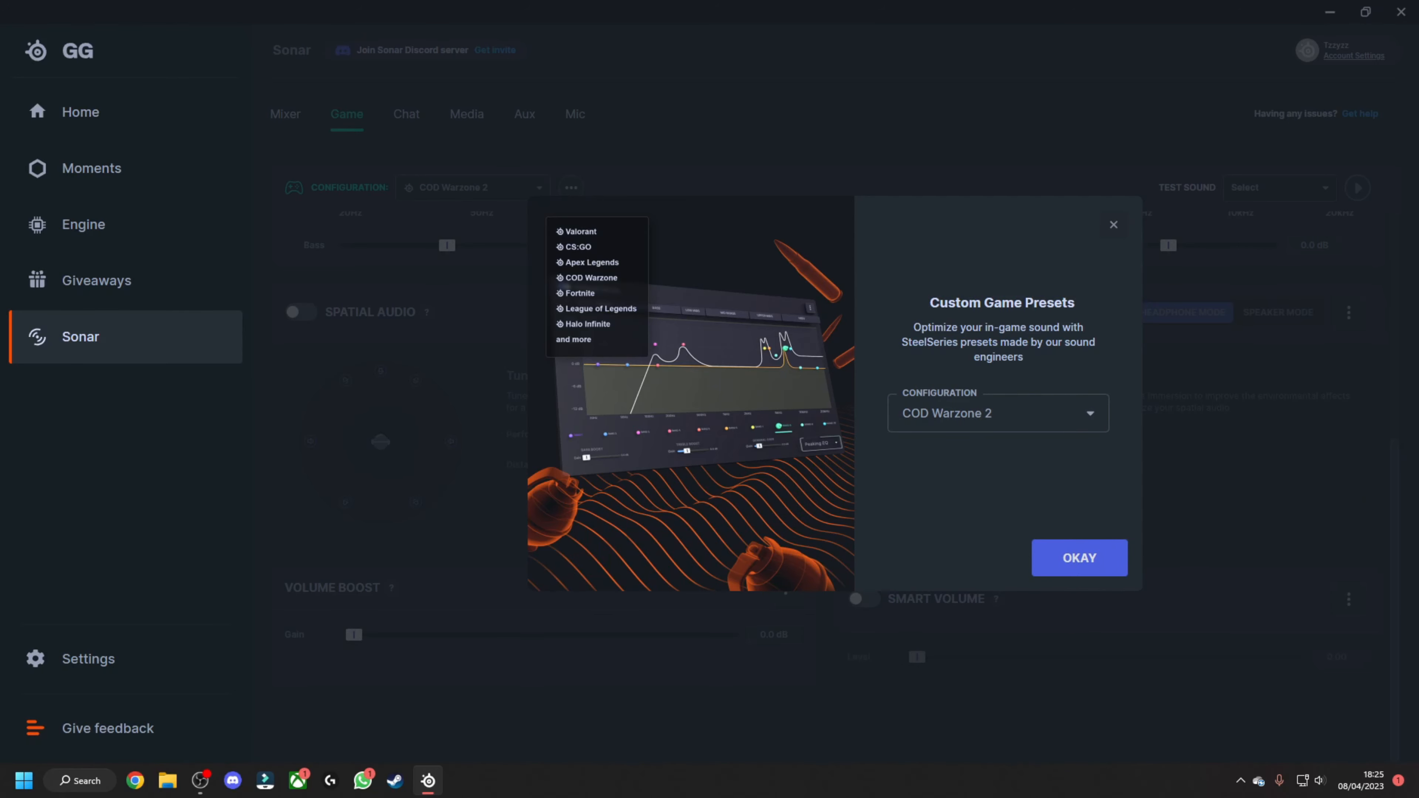
mouse_move(992, 436)
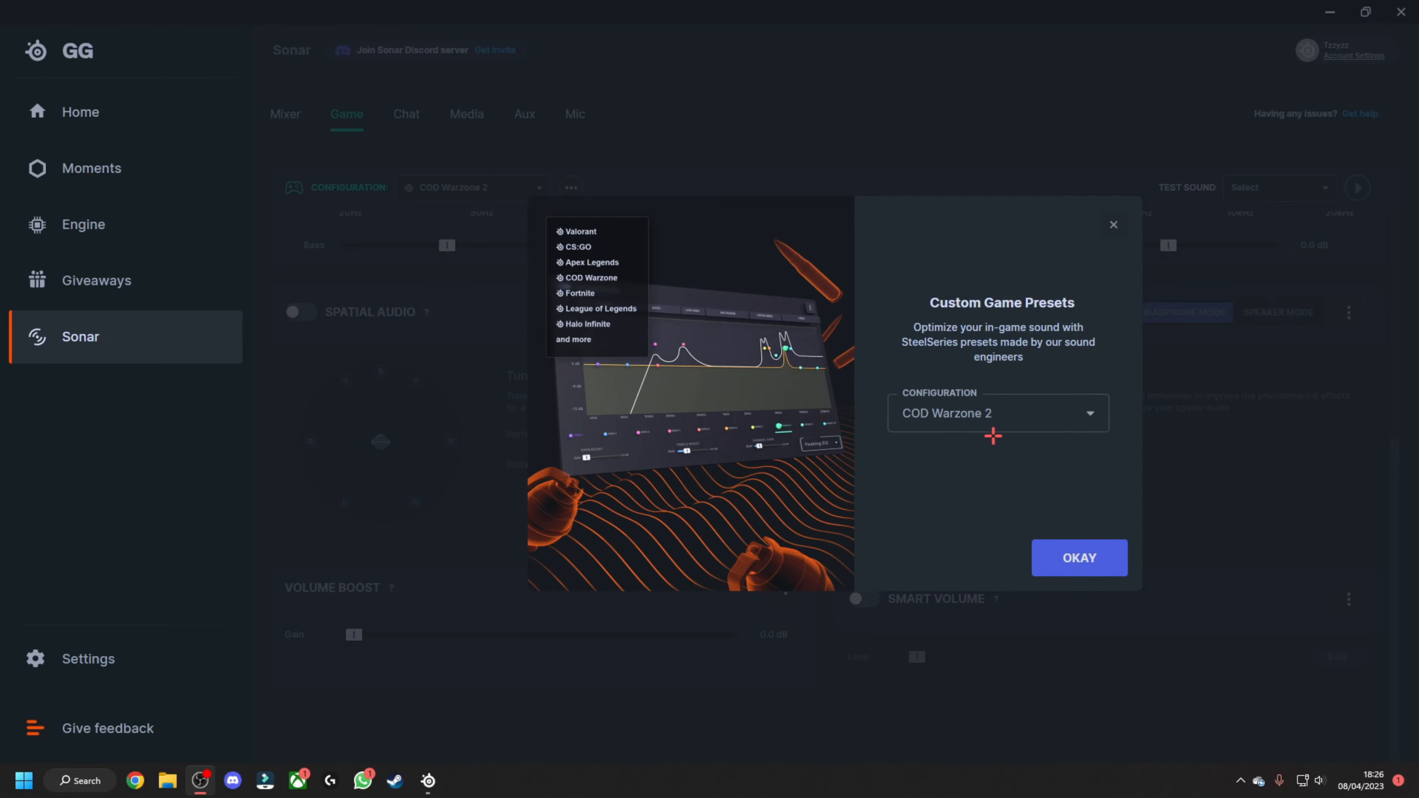
click(997, 412)
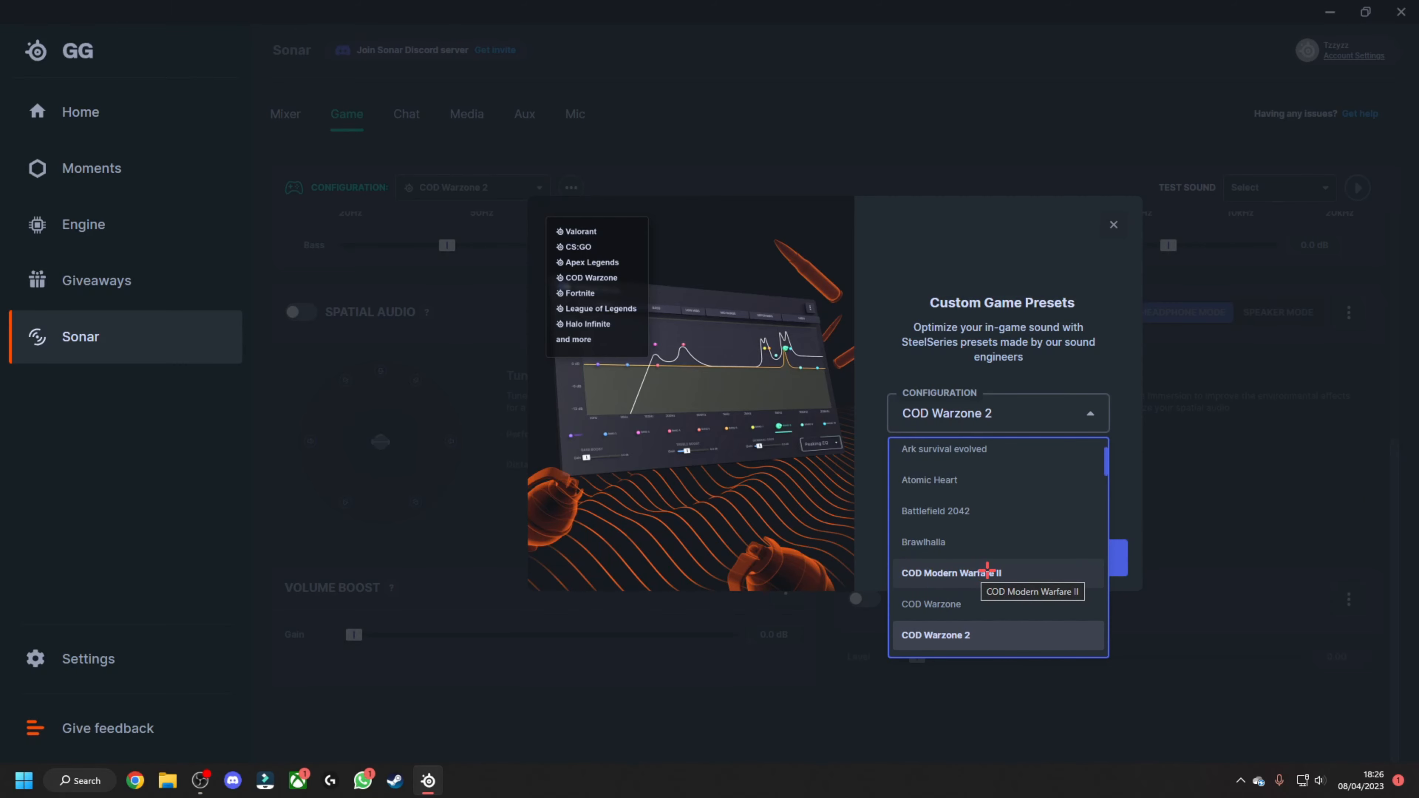
click(951, 572)
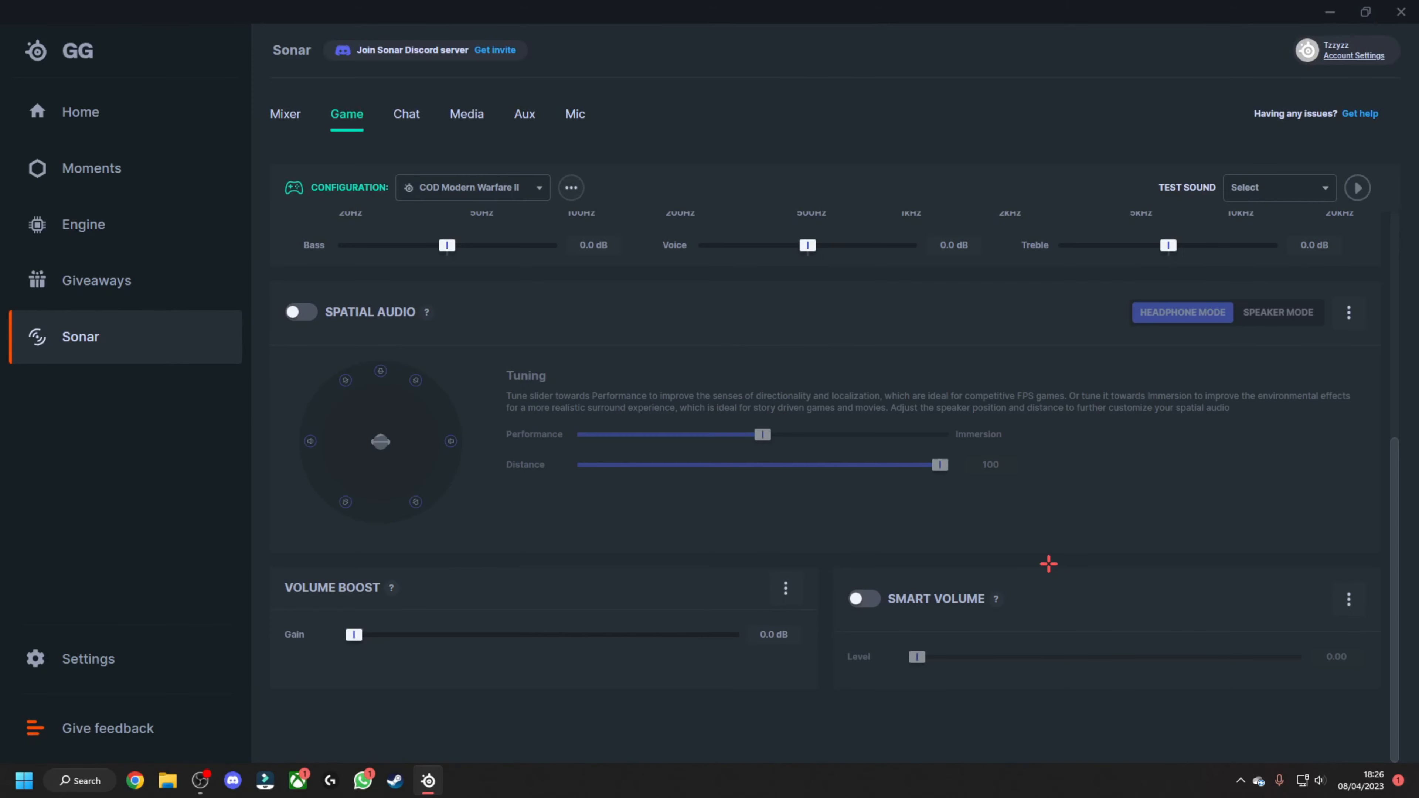
click(471, 187)
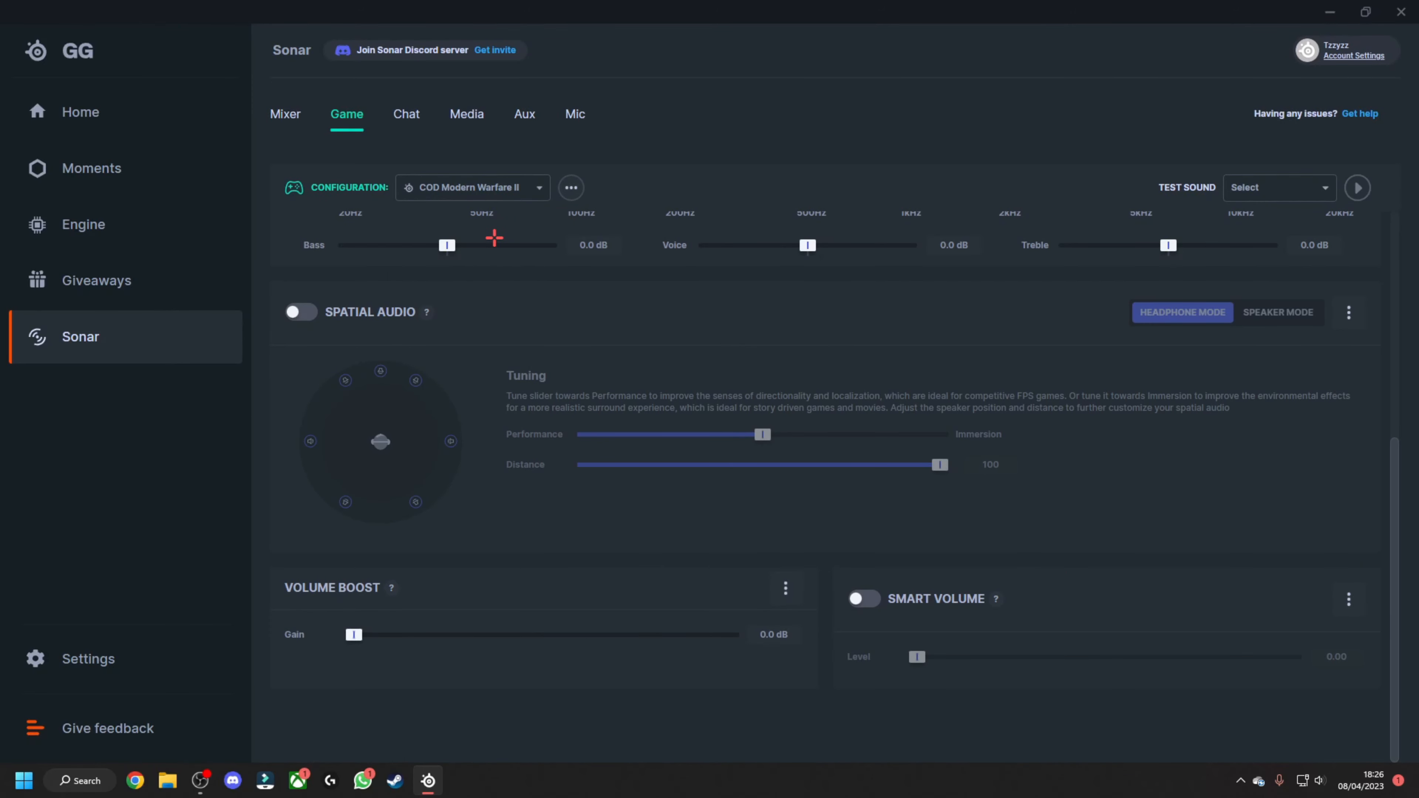
mouse_move(551, 258)
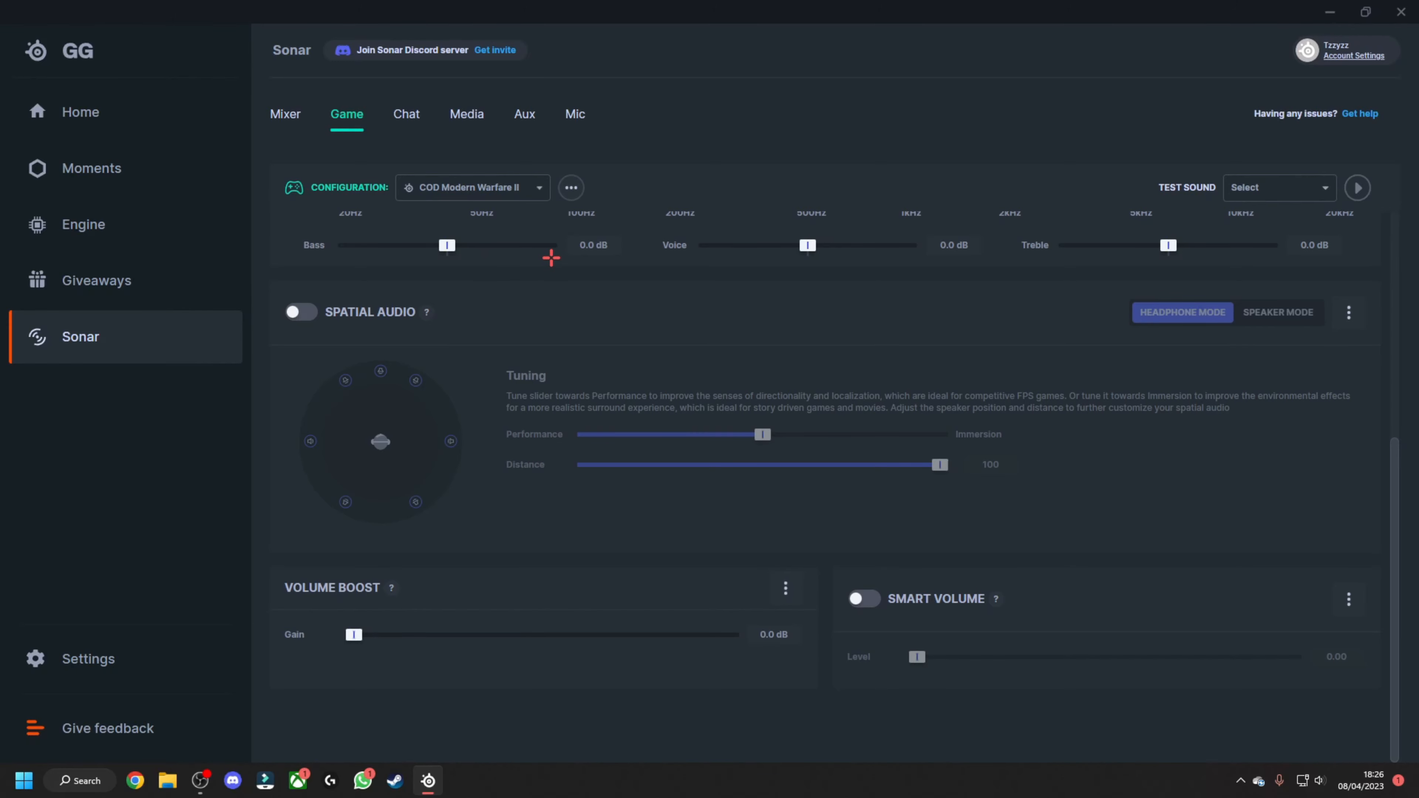
Test the bass EQ slider up to 12 dB and about 4.7 dB, then return it to 0 dB.
drag(446, 245, 549, 245)
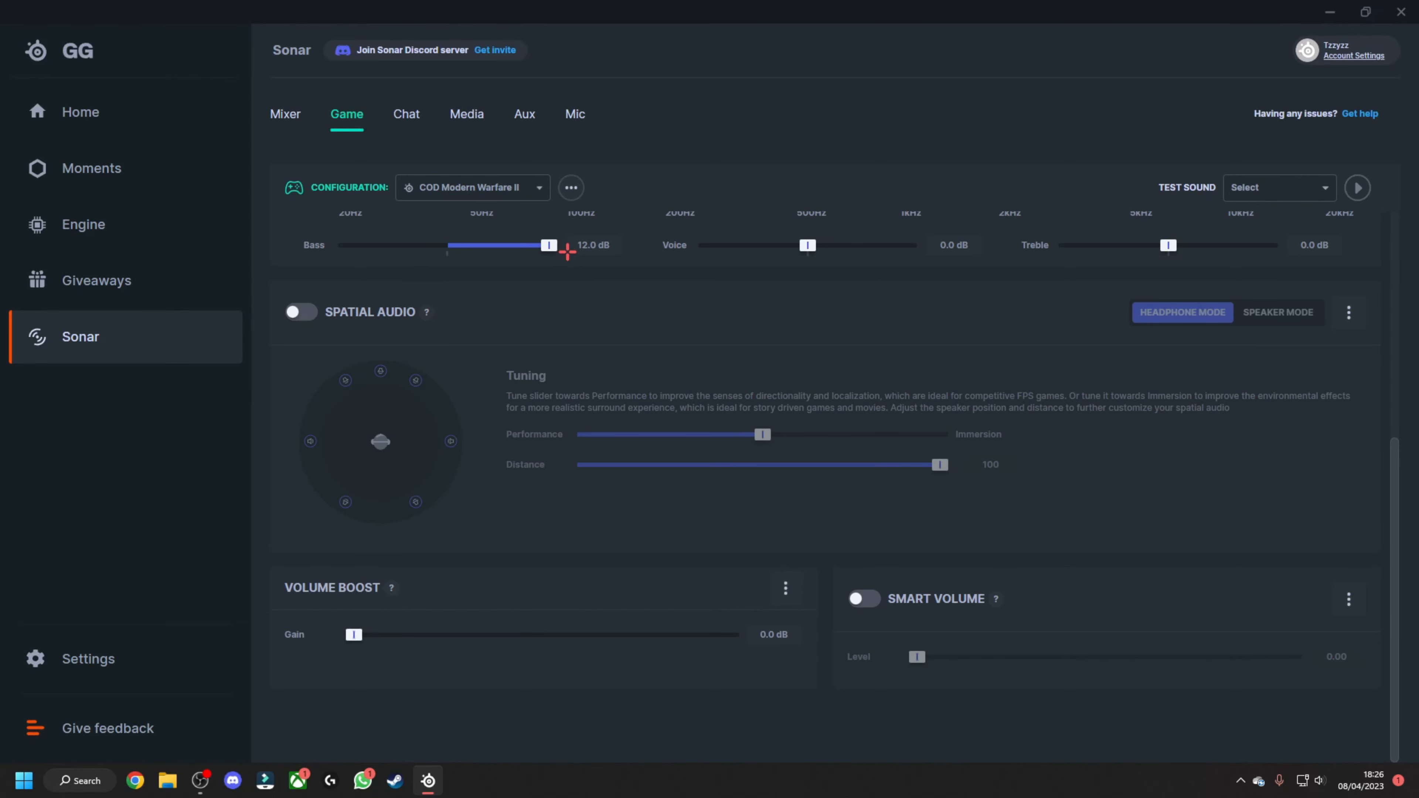
drag(548, 244, 486, 244)
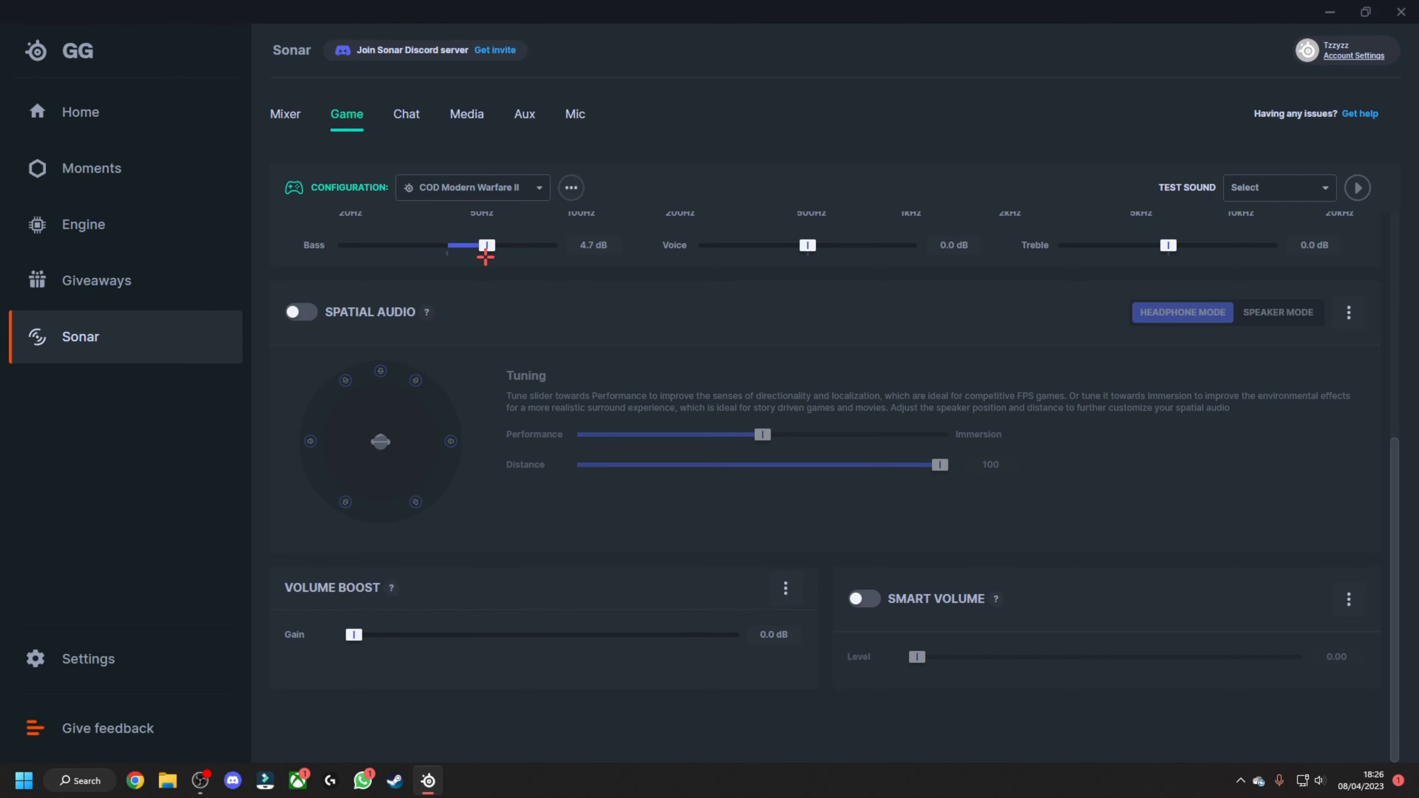
drag(484, 245, 446, 244)
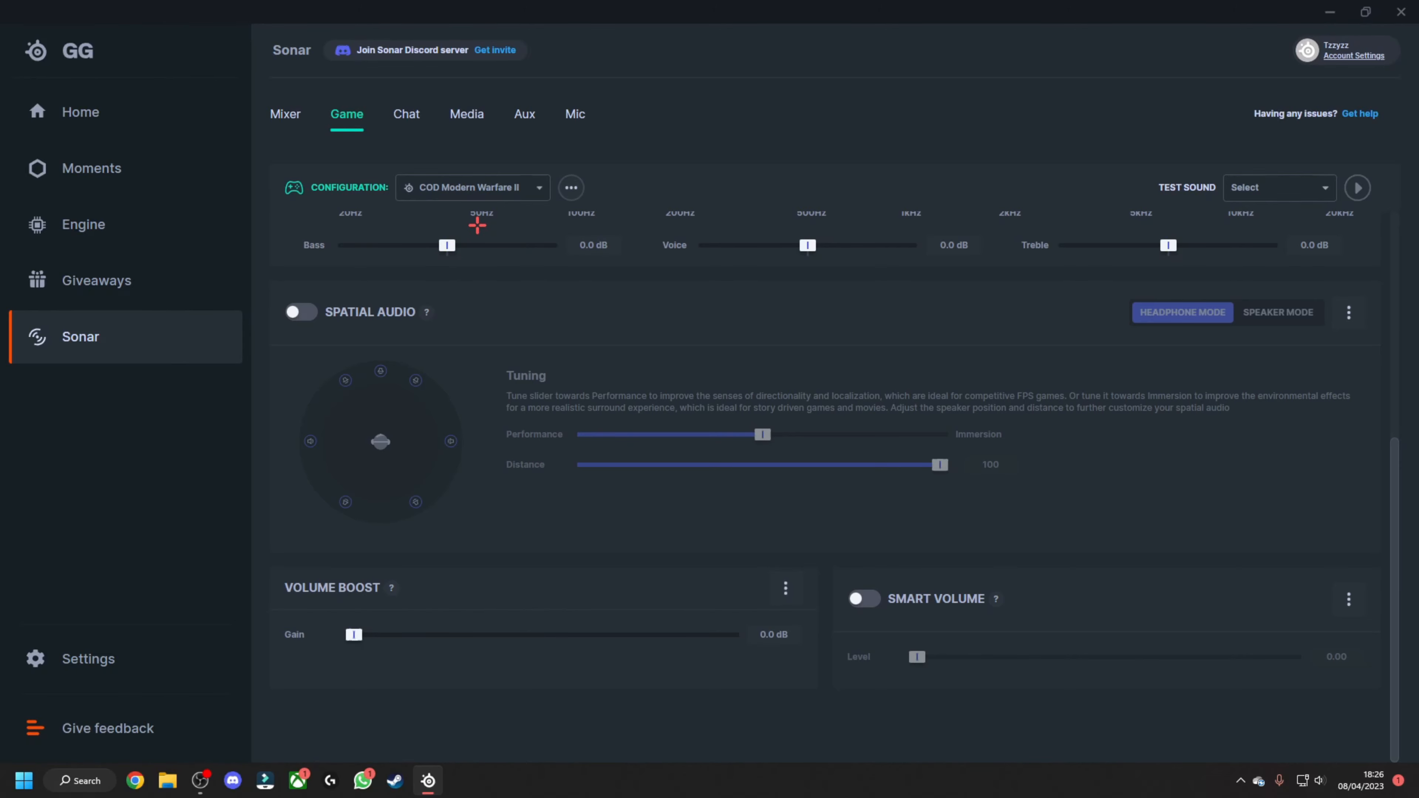
Try the Apex Legends preset, restore COD Modern Warfare II, and return to the Mixer overview.
click(471, 187)
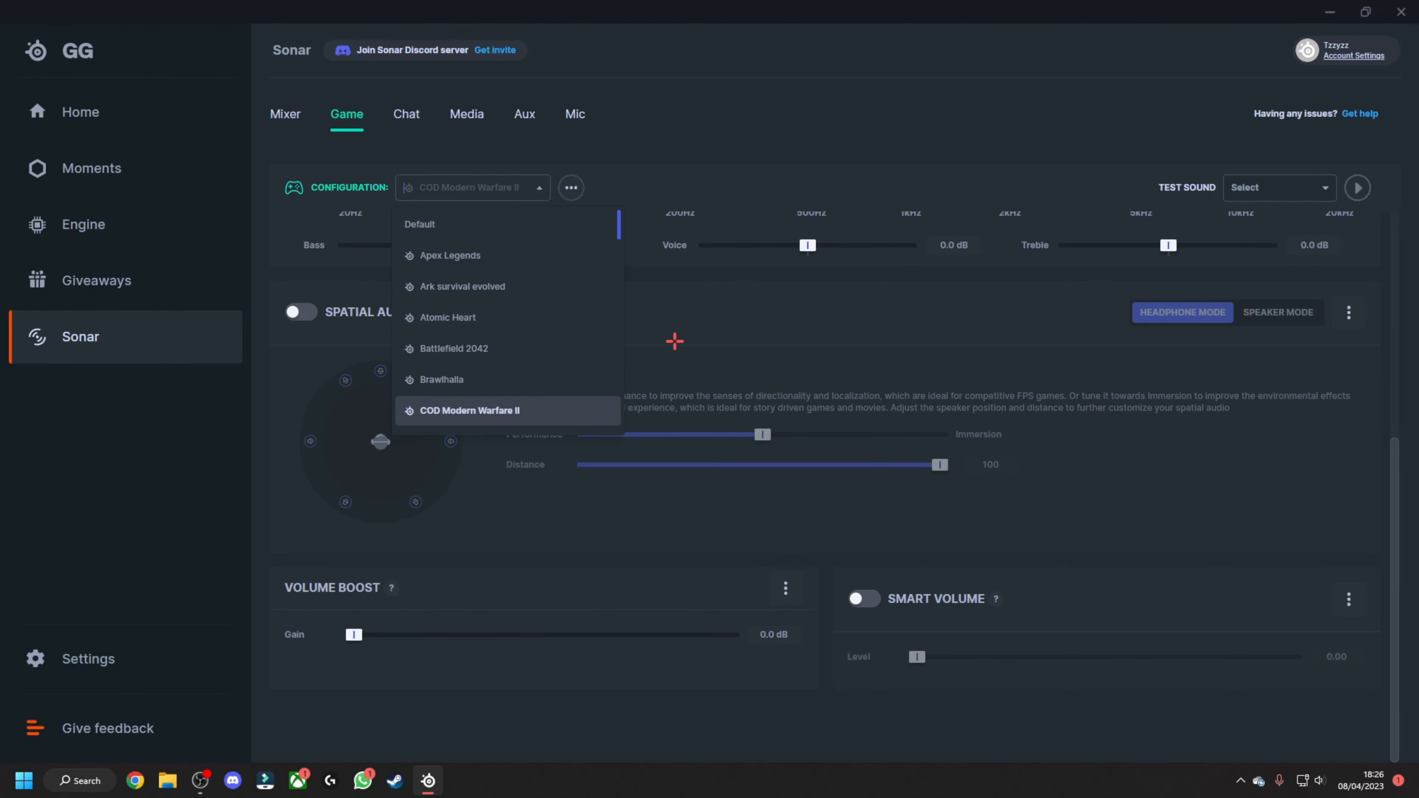
click(470, 410)
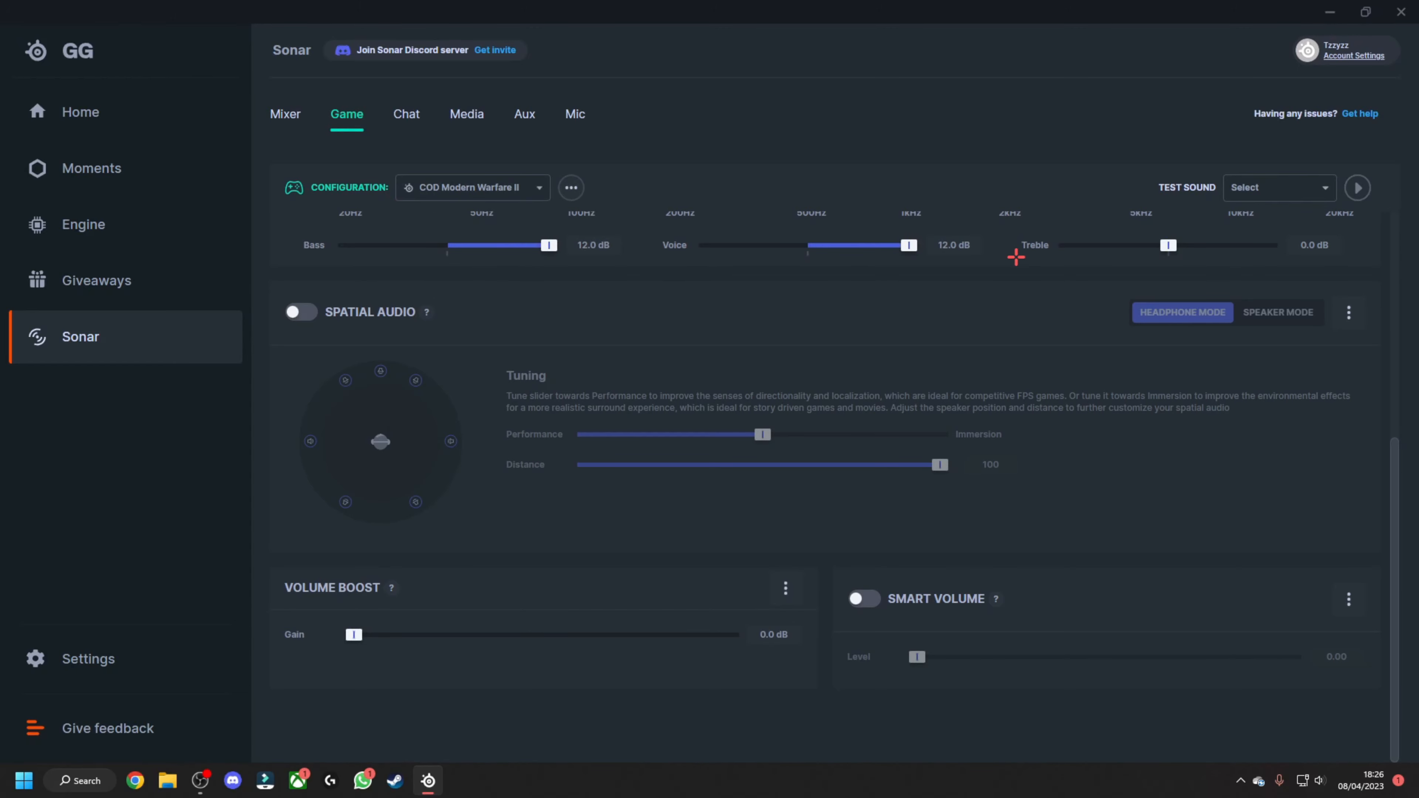
click(471, 187)
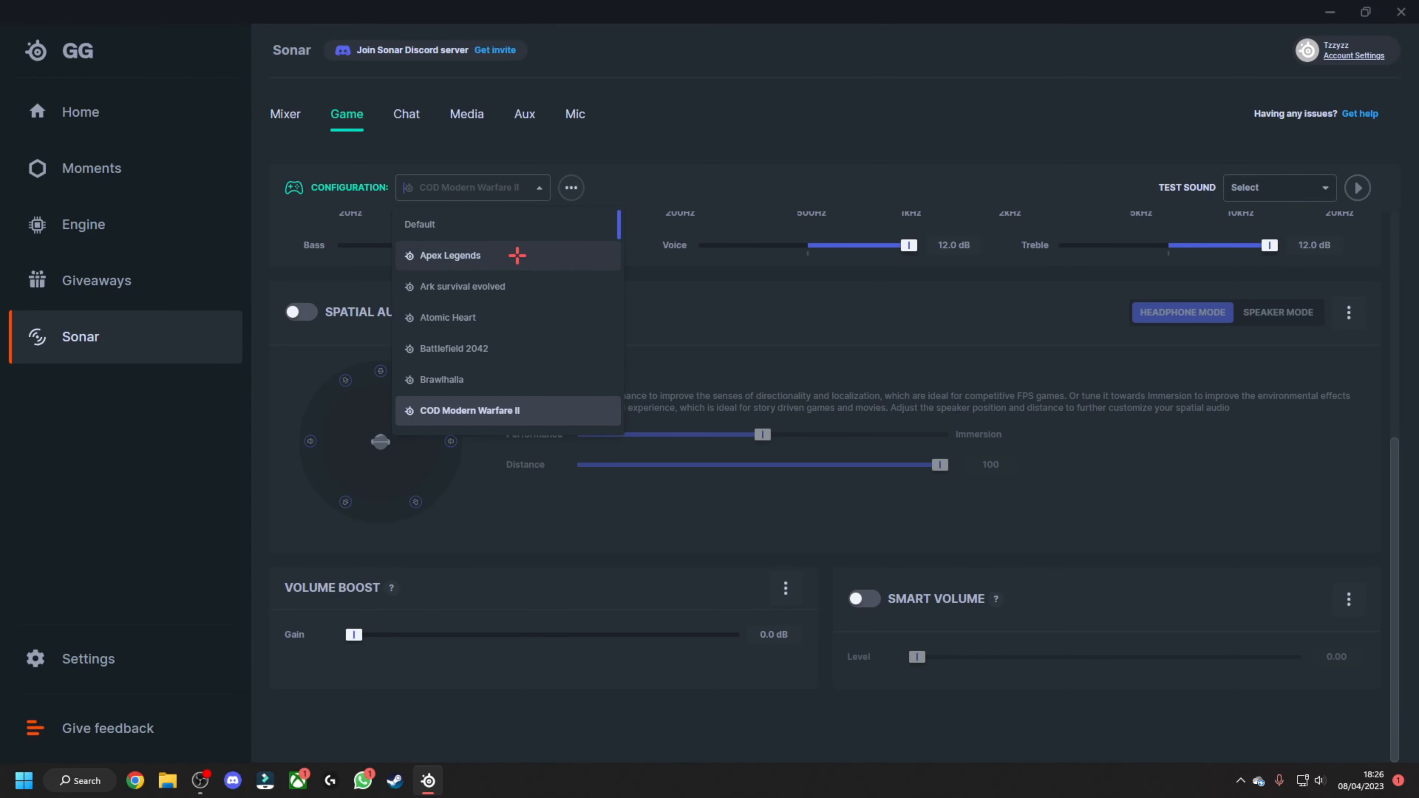
click(448, 255)
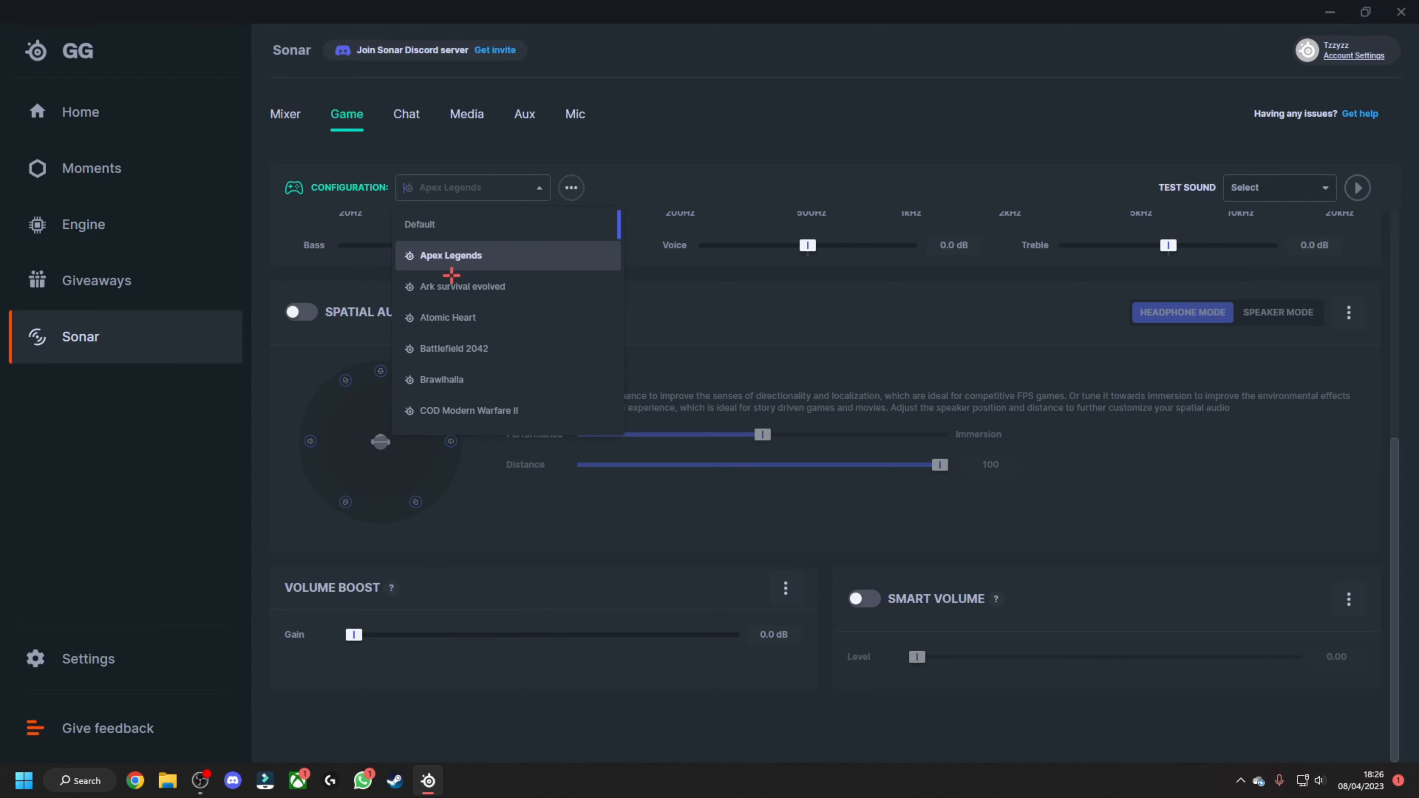
click(467, 411)
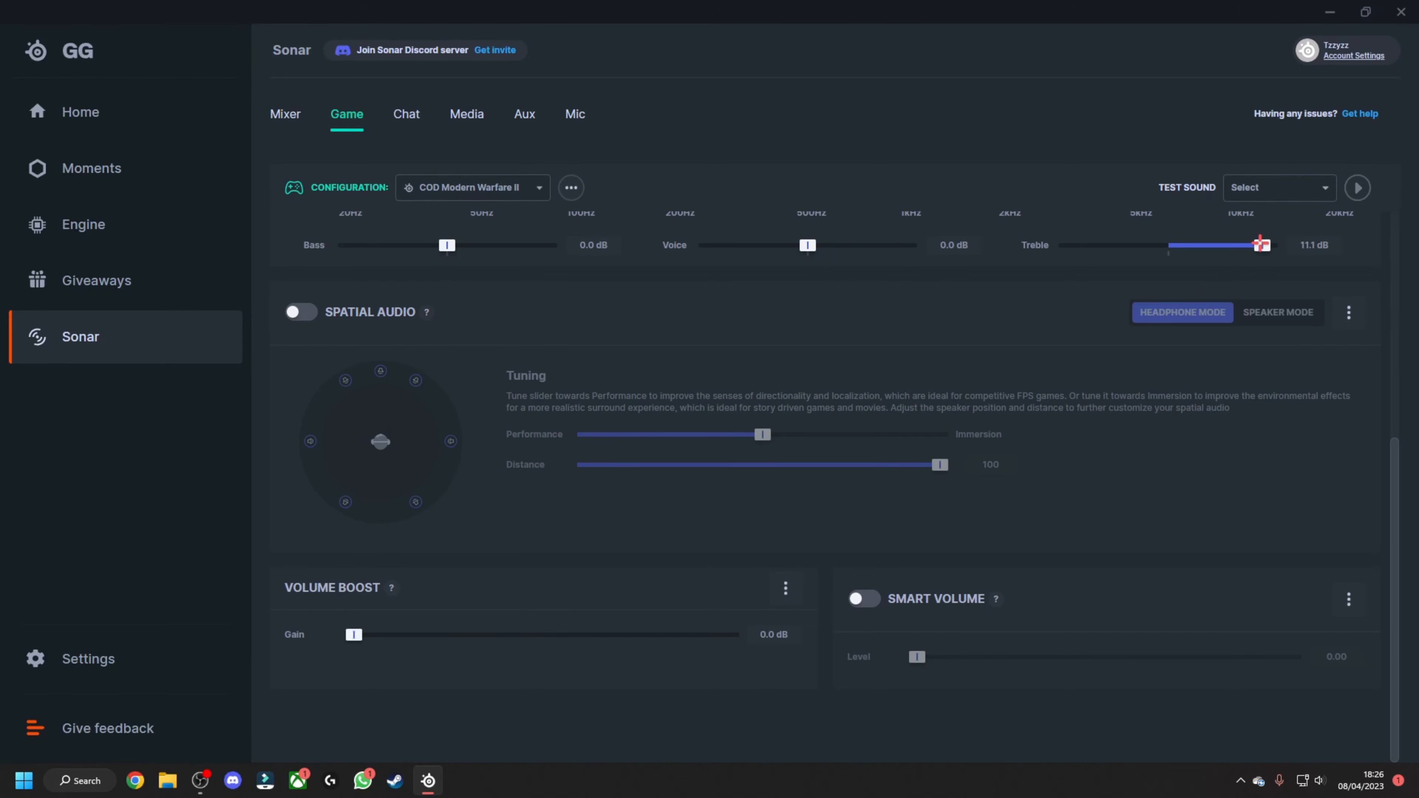
click(285, 114)
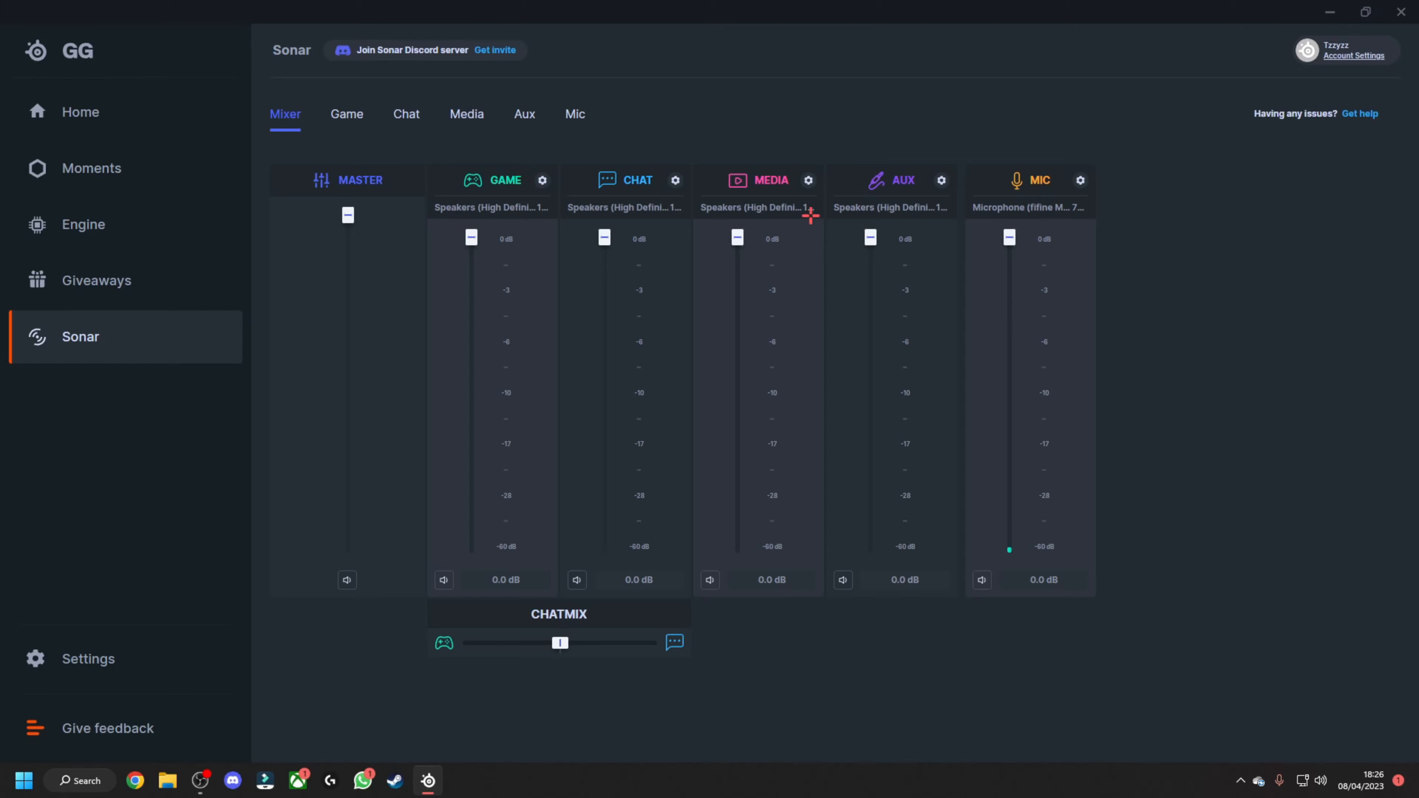
mouse_move(152, 253)
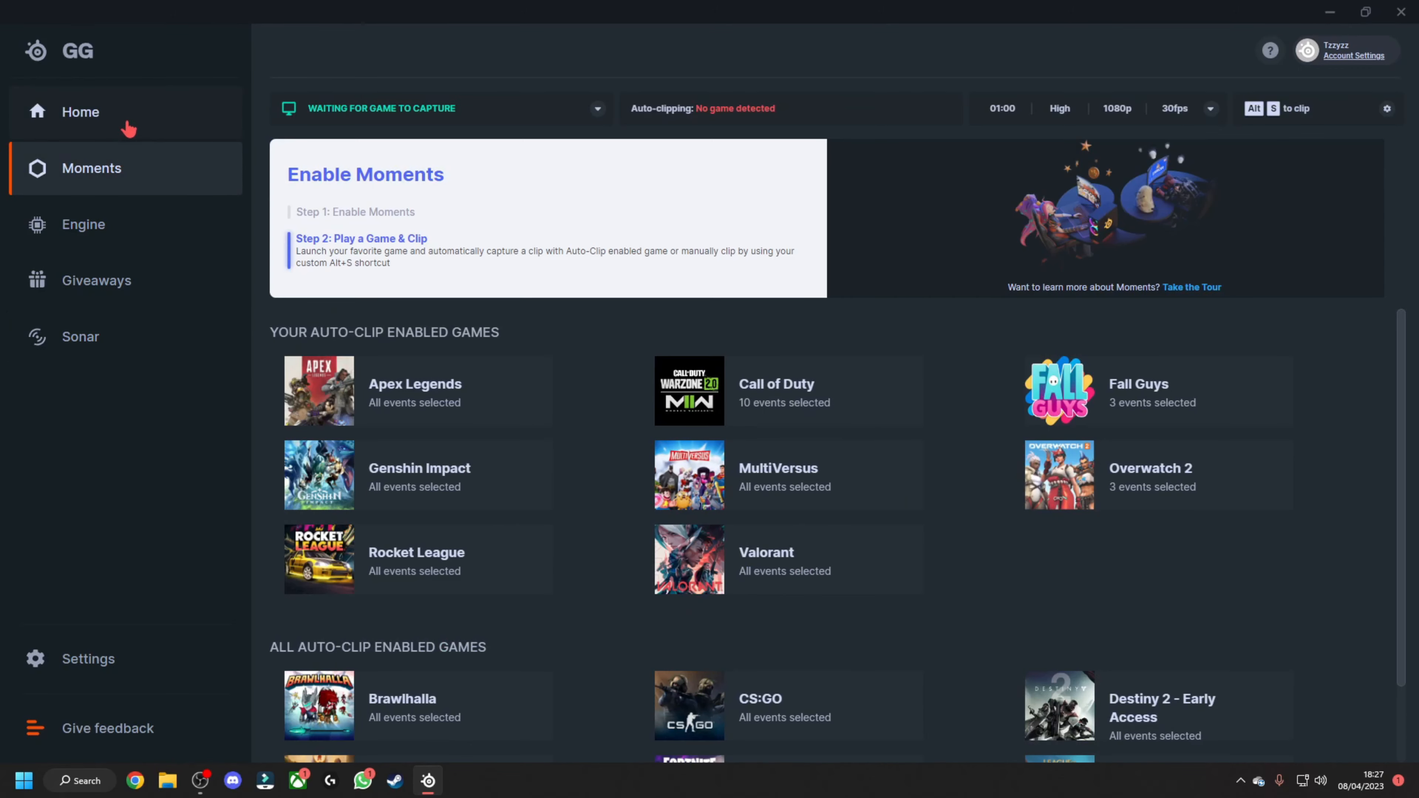
click(84, 224)
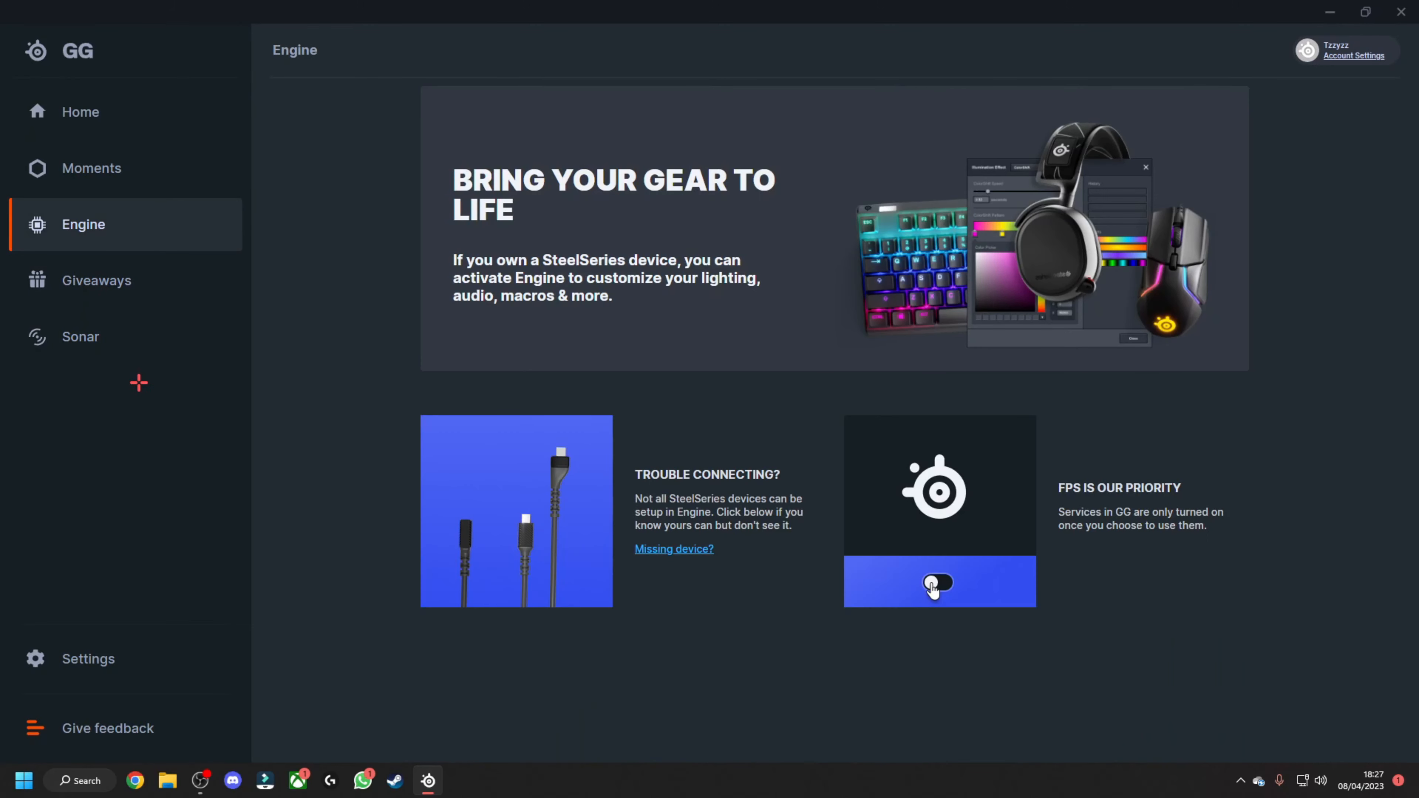
click(80, 336)
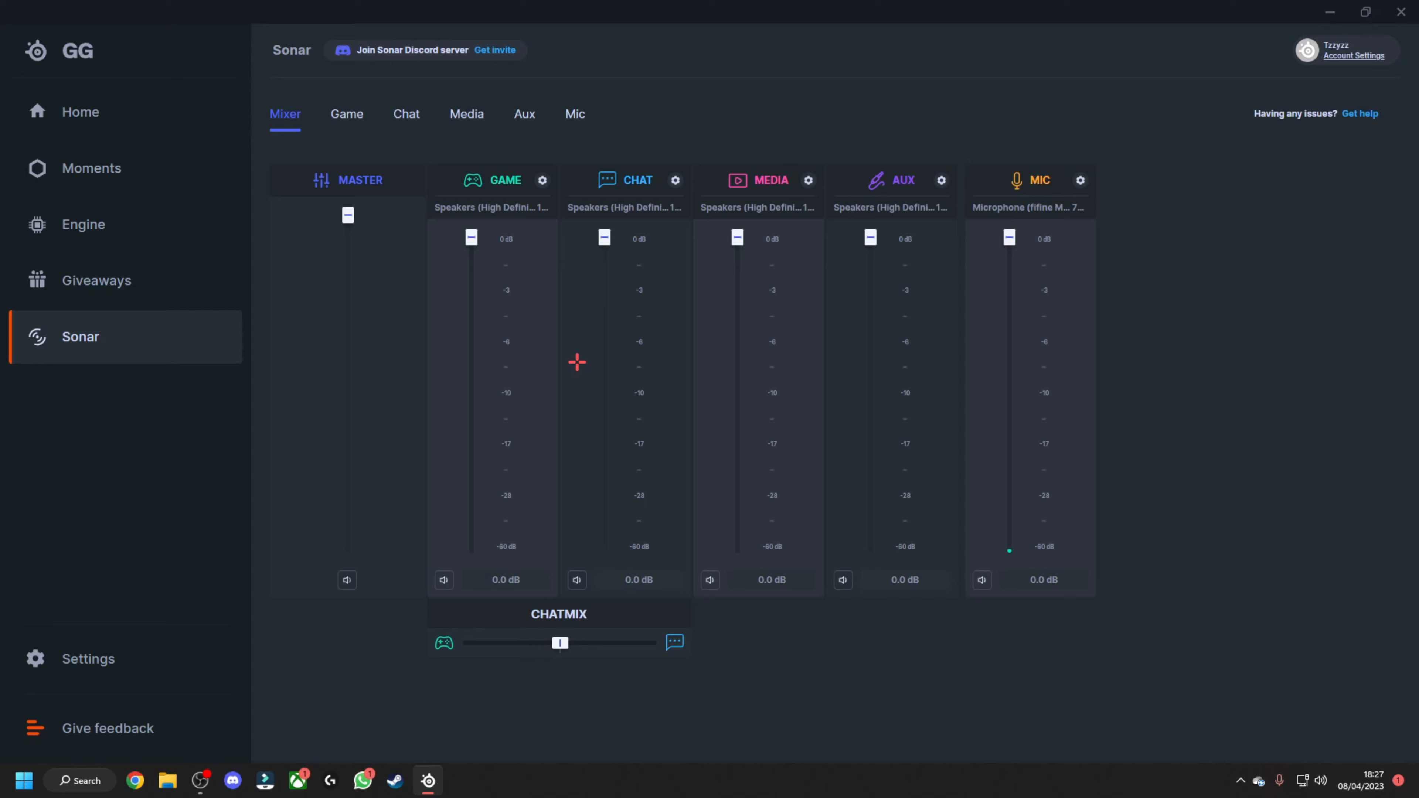
click(87, 657)
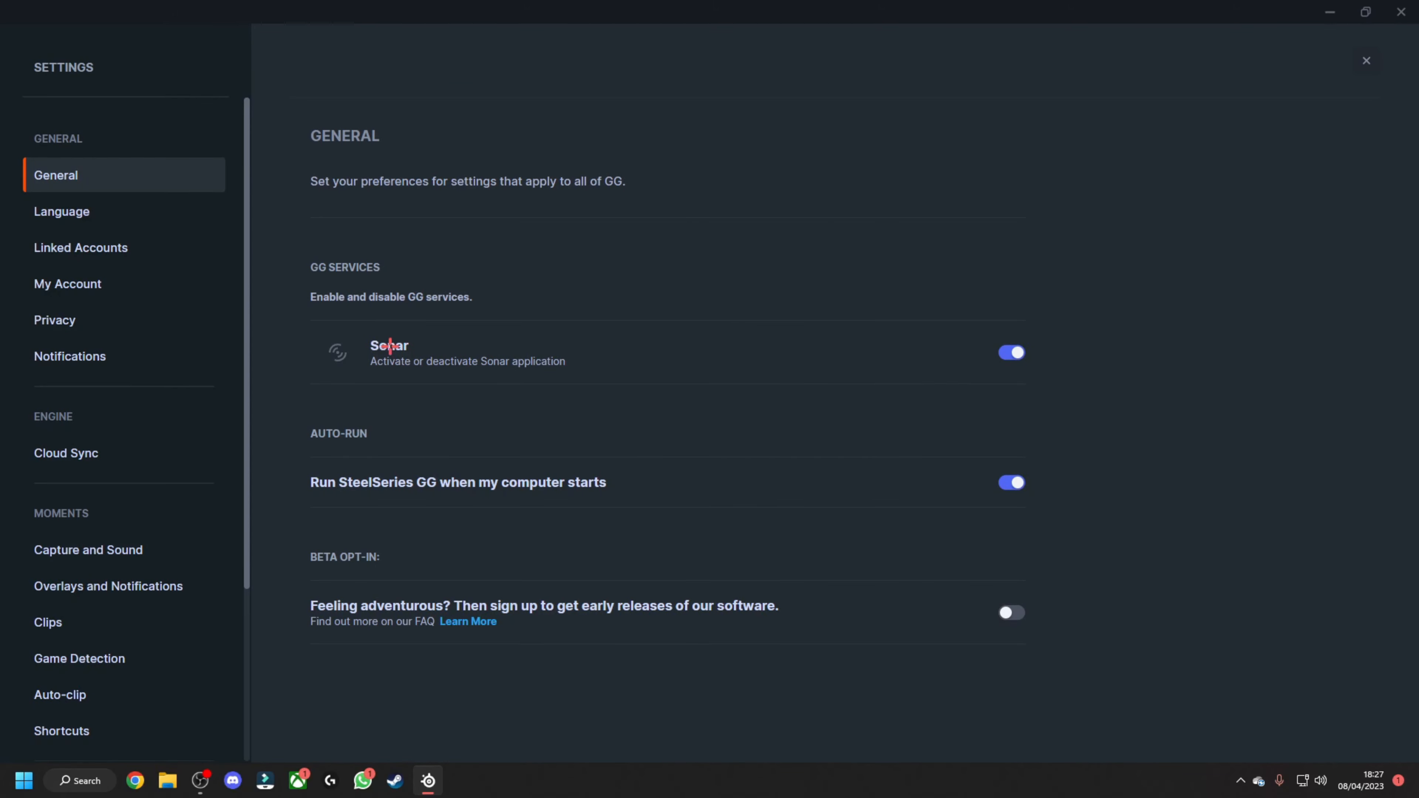
mouse_move(1130, 220)
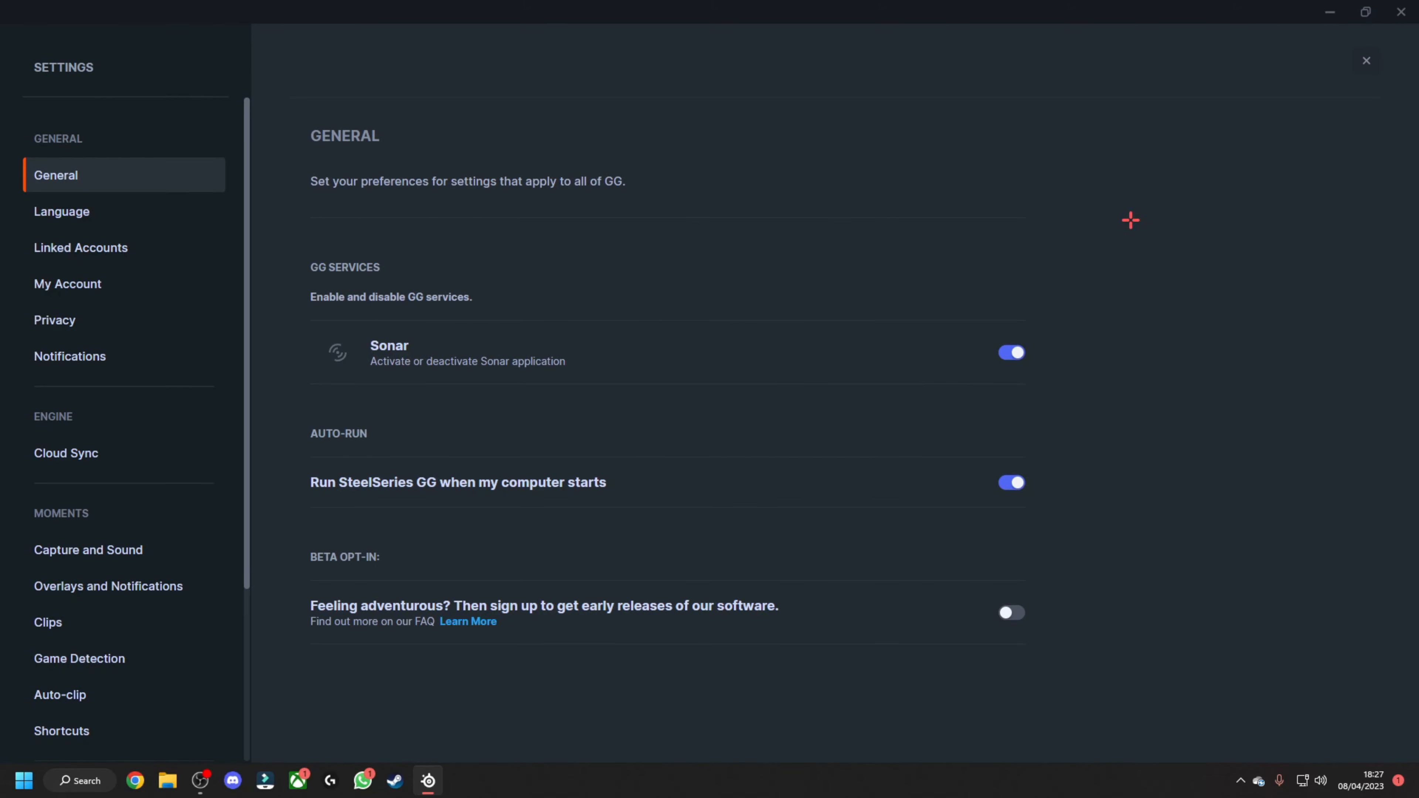
click(1366, 61)
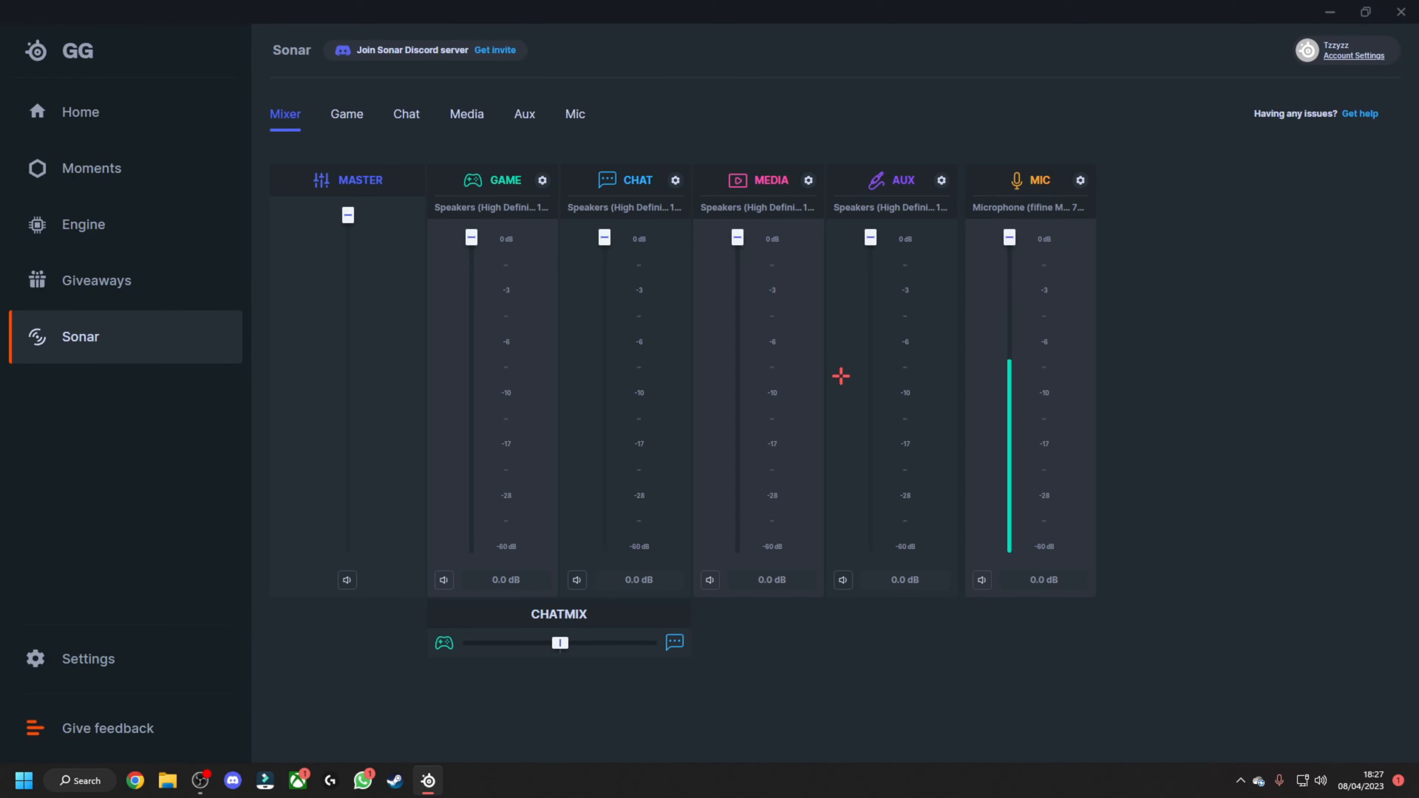
mouse_move(876, 351)
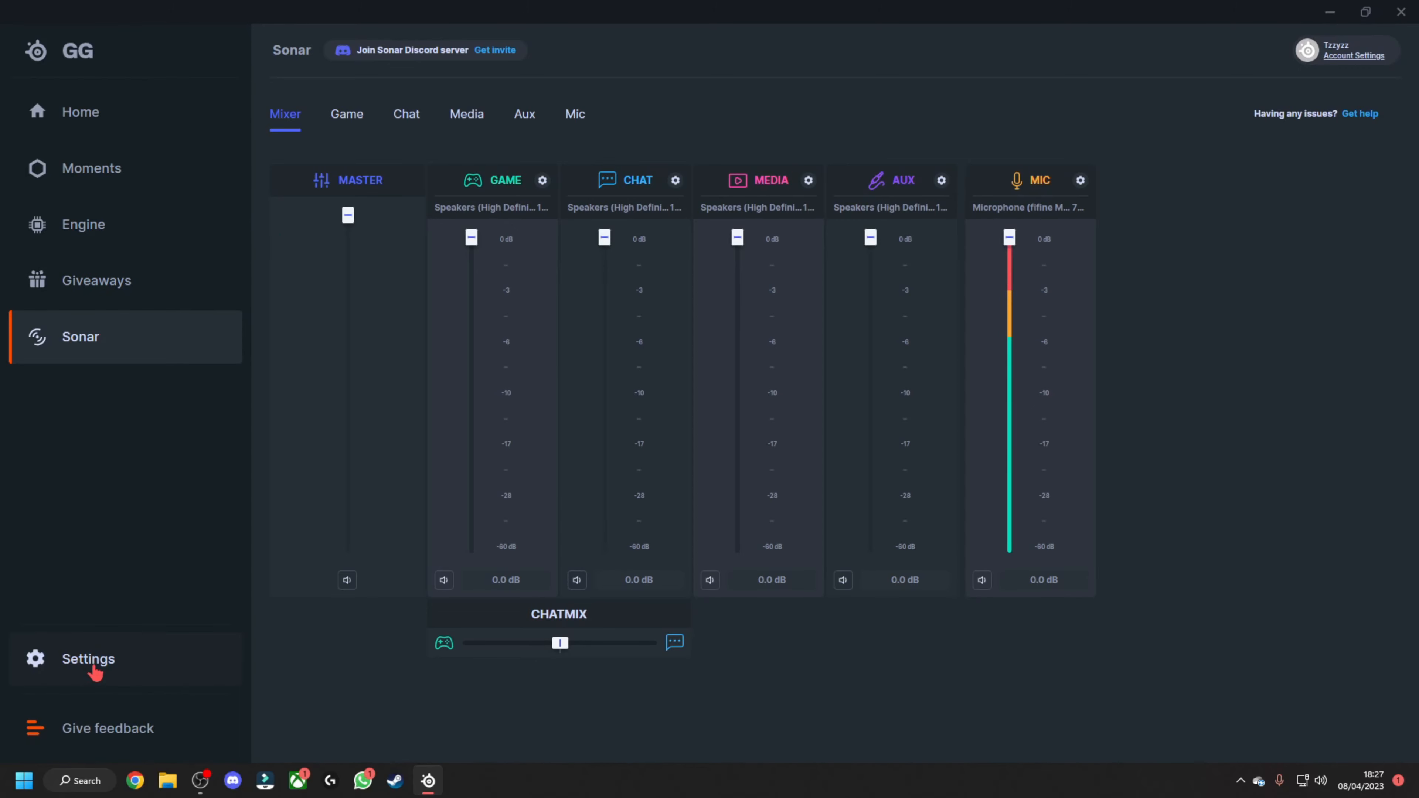
In Auto-clip settings, leave Call of Duty clipping every event except Modern Warfare II: Kill.
click(87, 659)
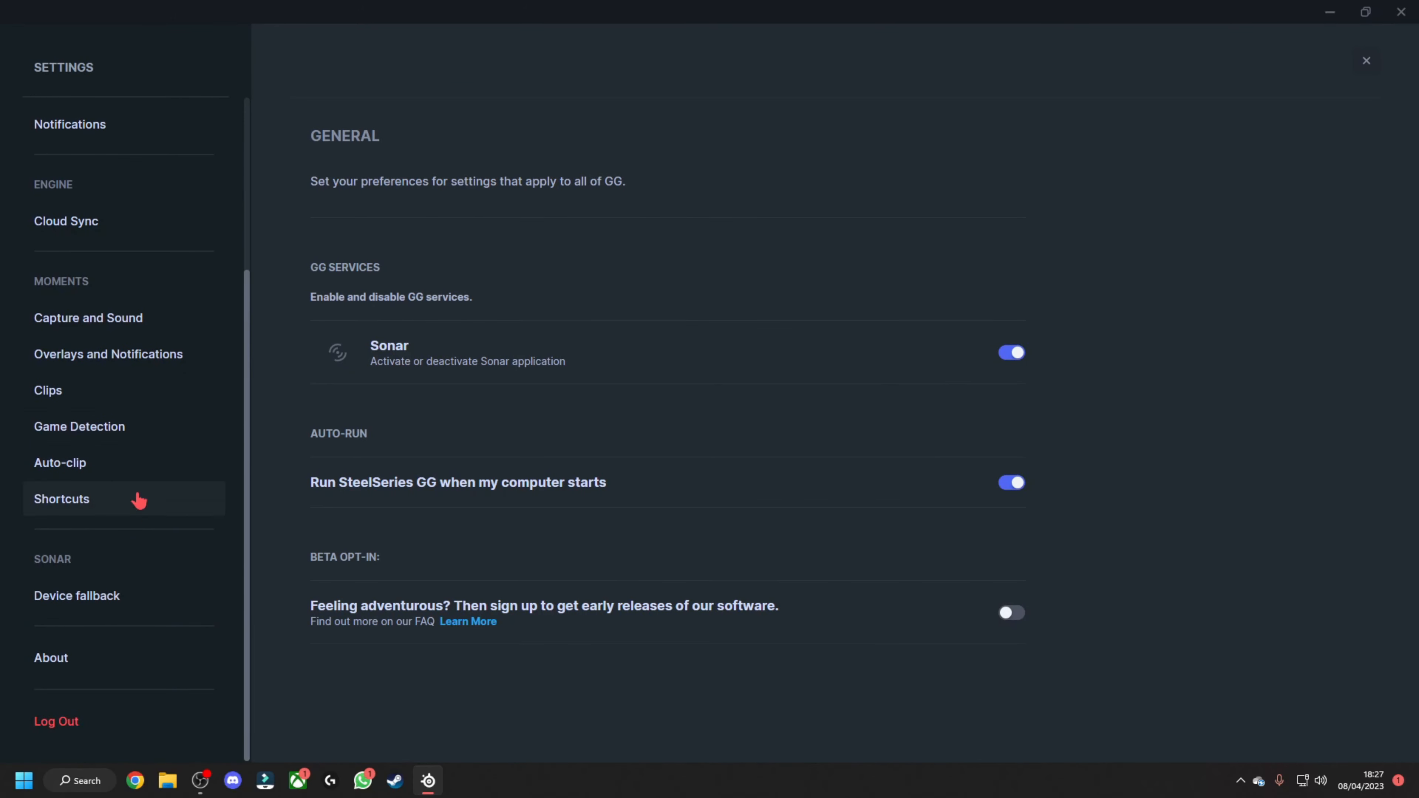
click(60, 462)
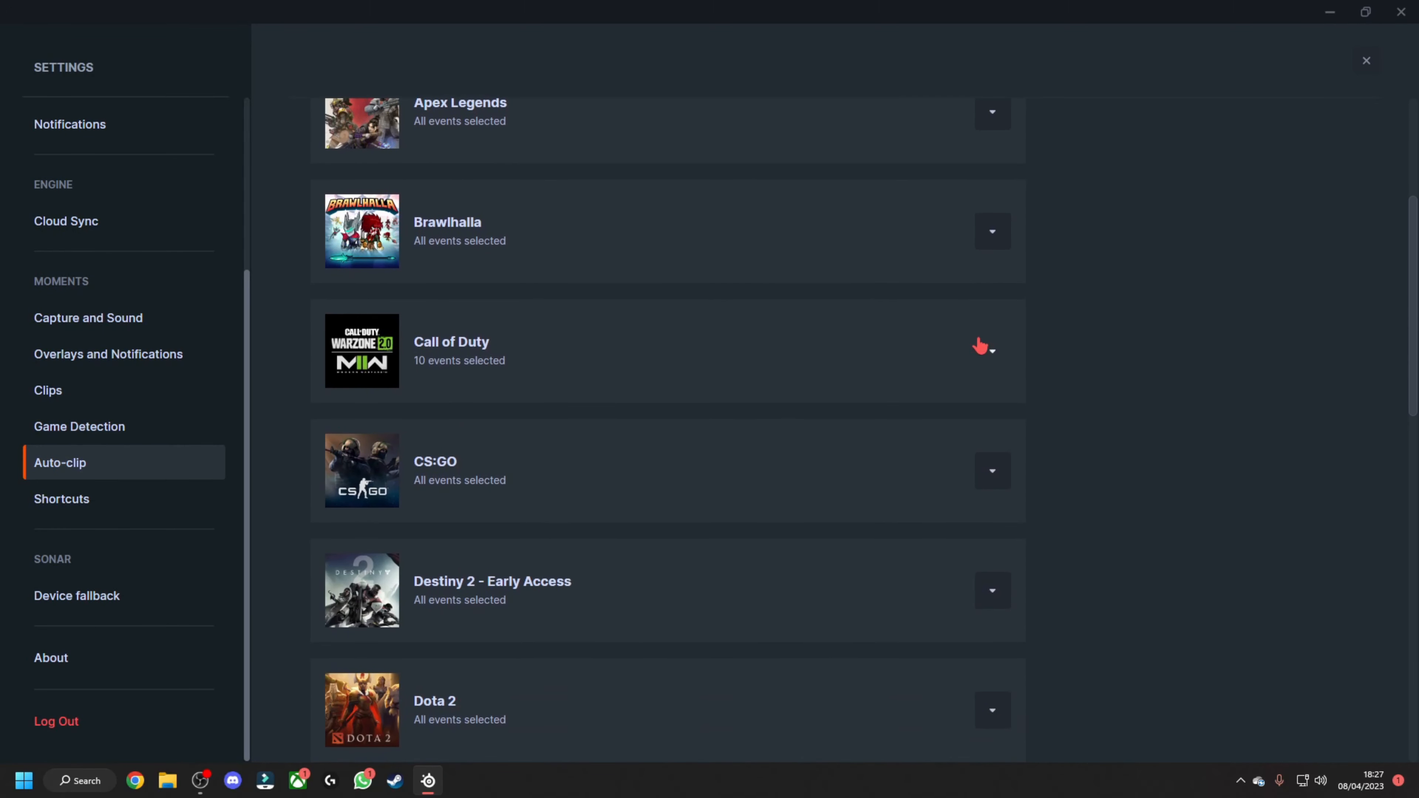
click(992, 348)
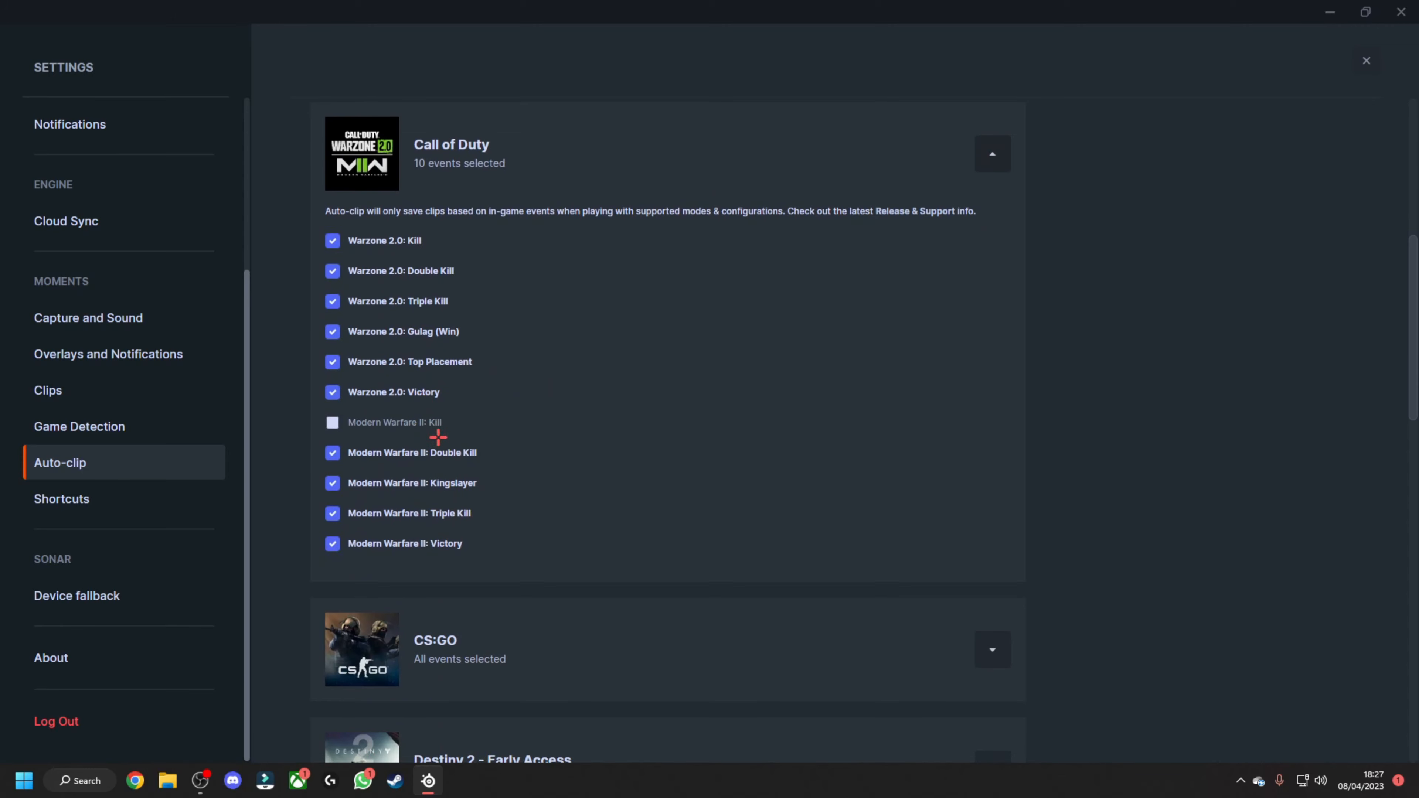
click(331, 423)
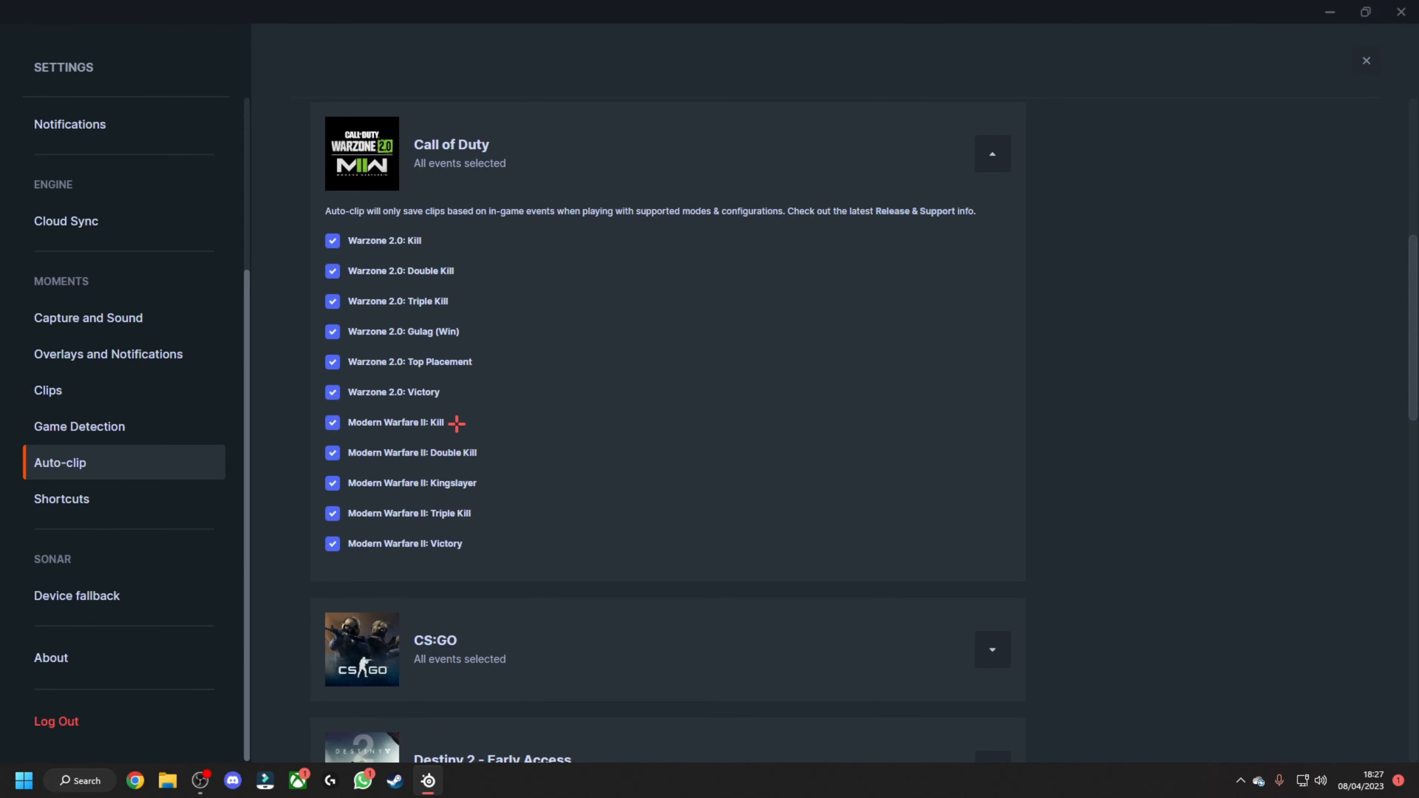
scroll(down, 3)
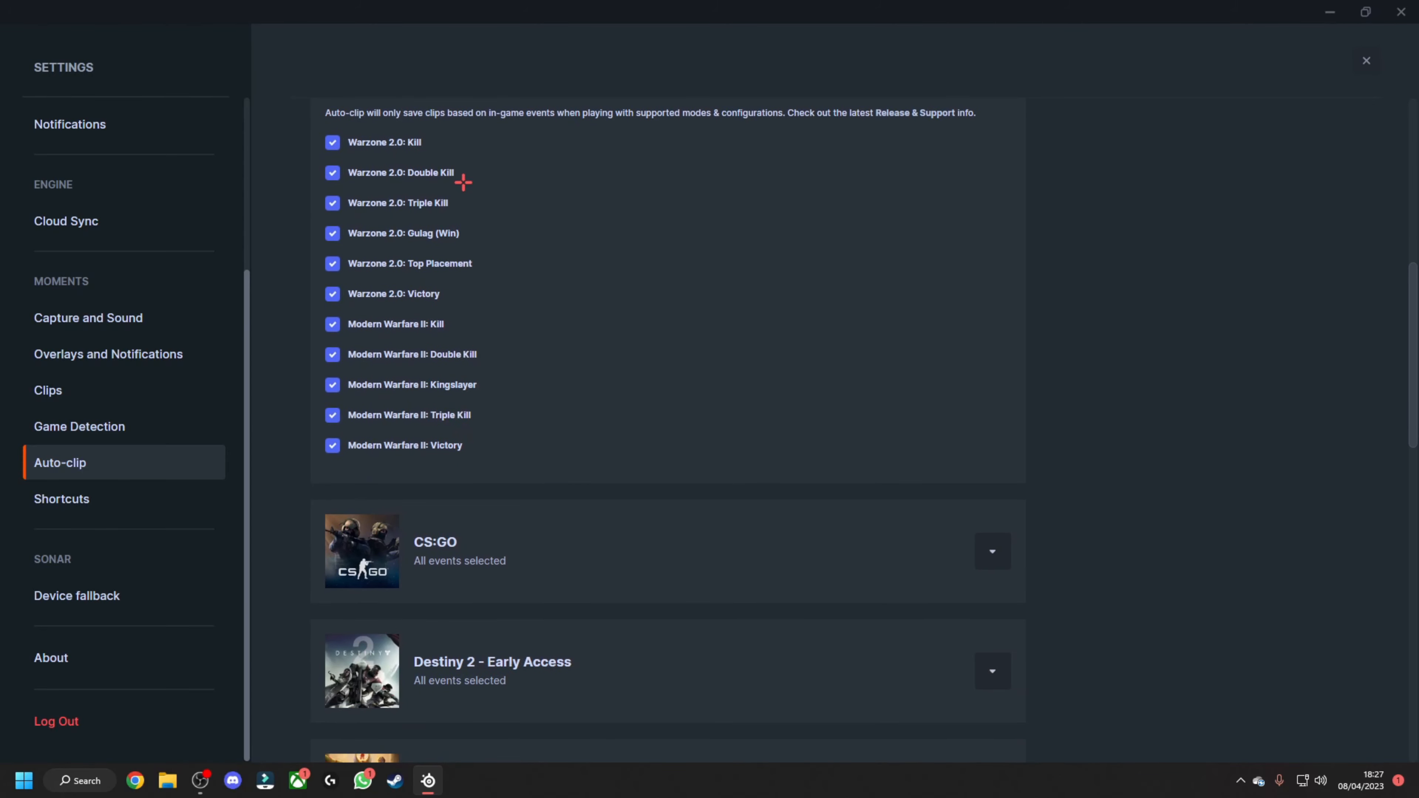
click(332, 323)
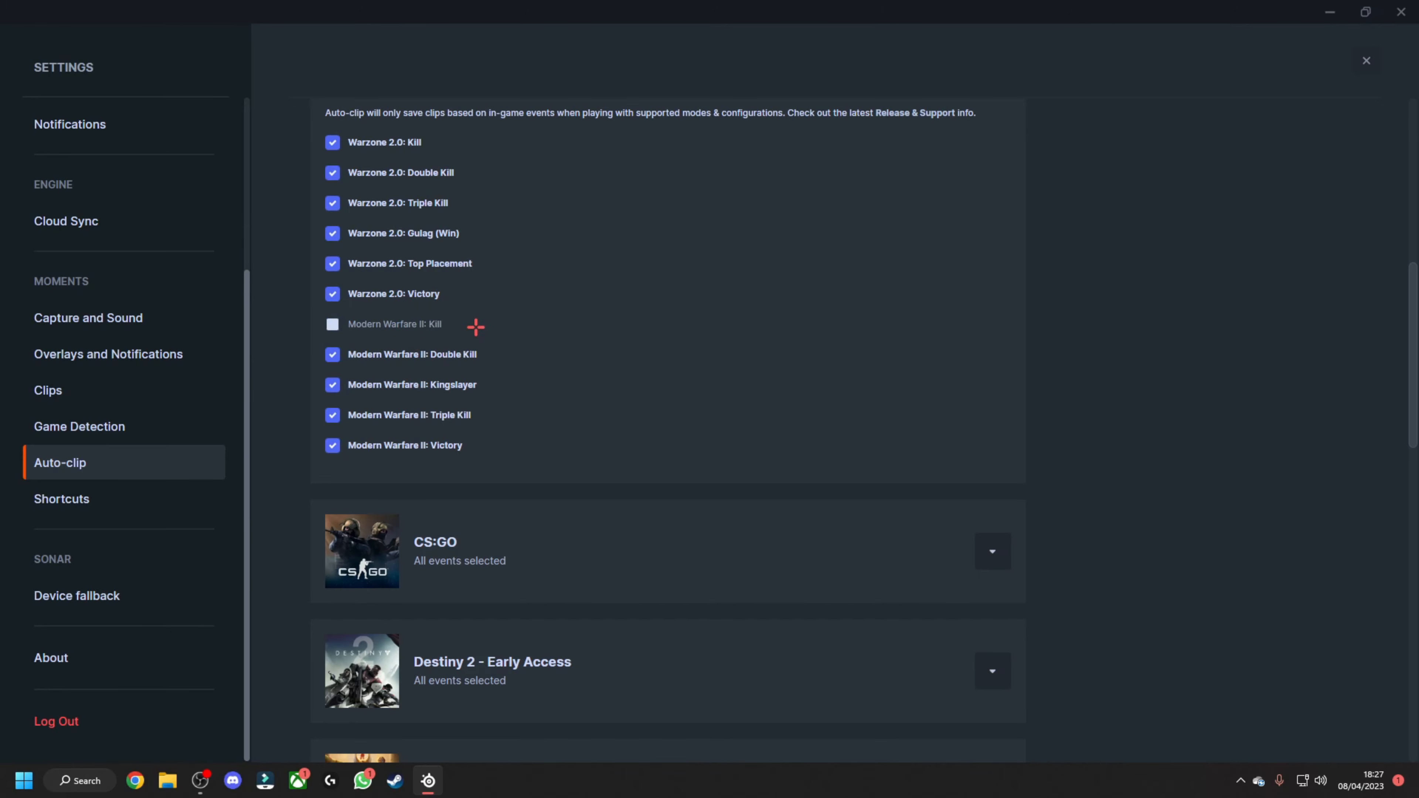
scroll(down, 3)
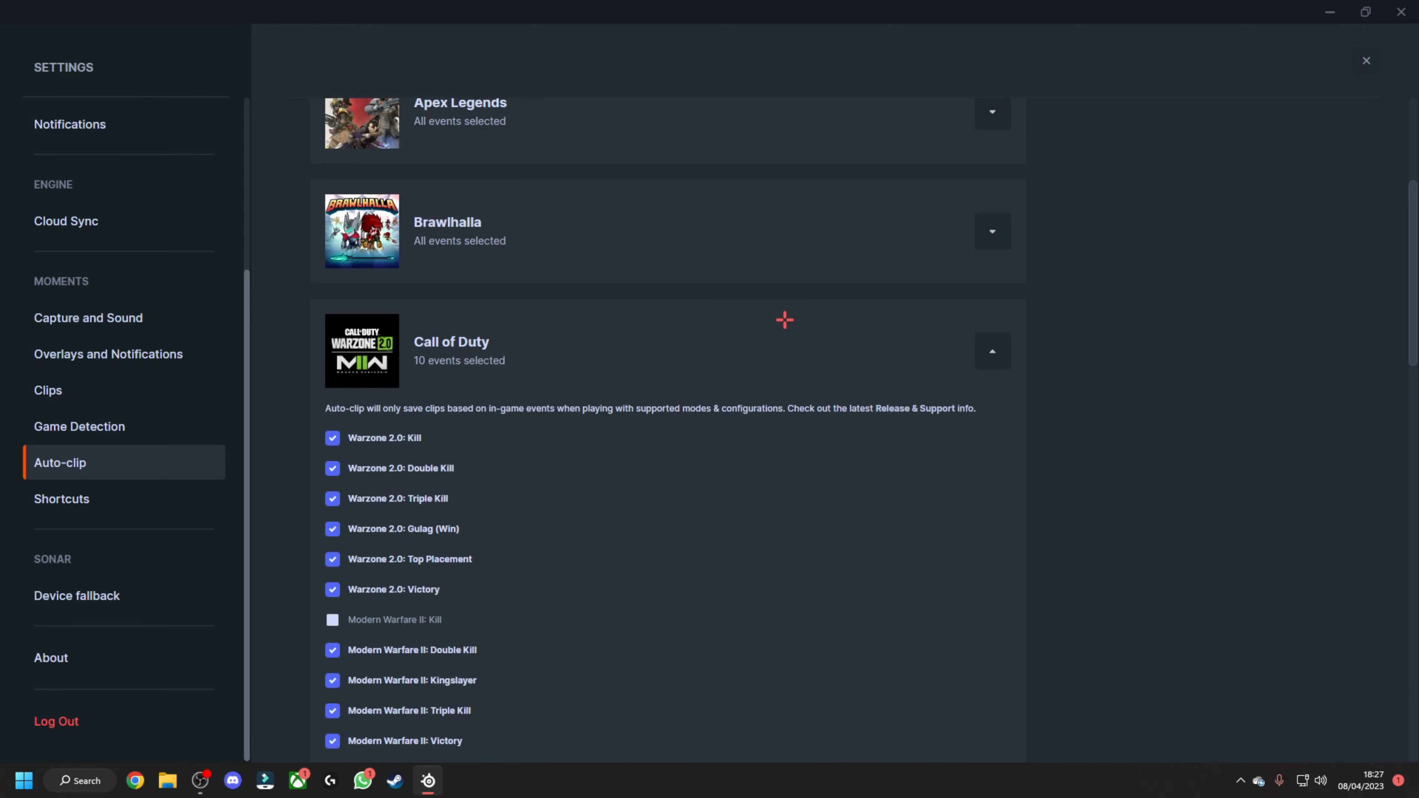
mouse_move(616, 323)
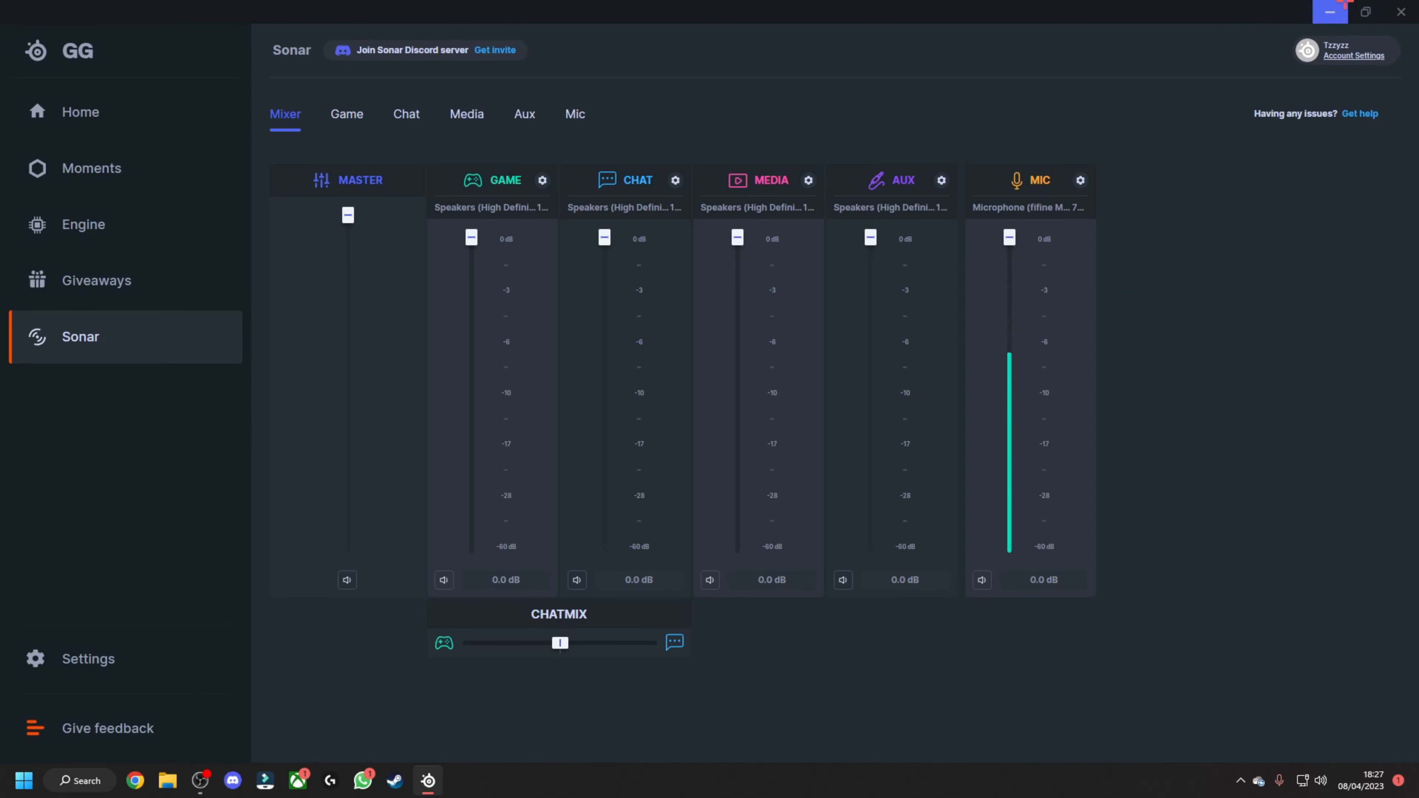
Minimise SteelSeries GG to the desktop.
click(1330, 12)
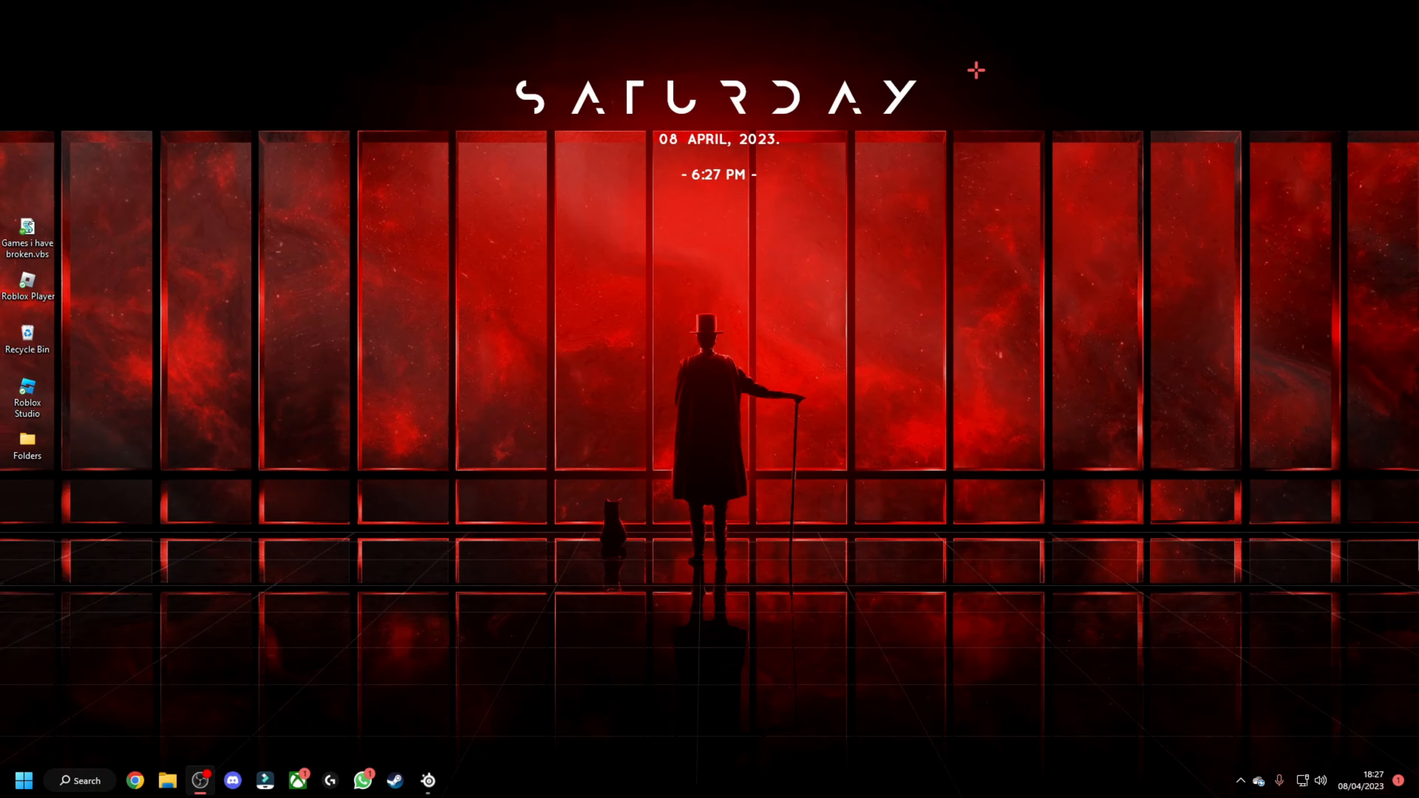